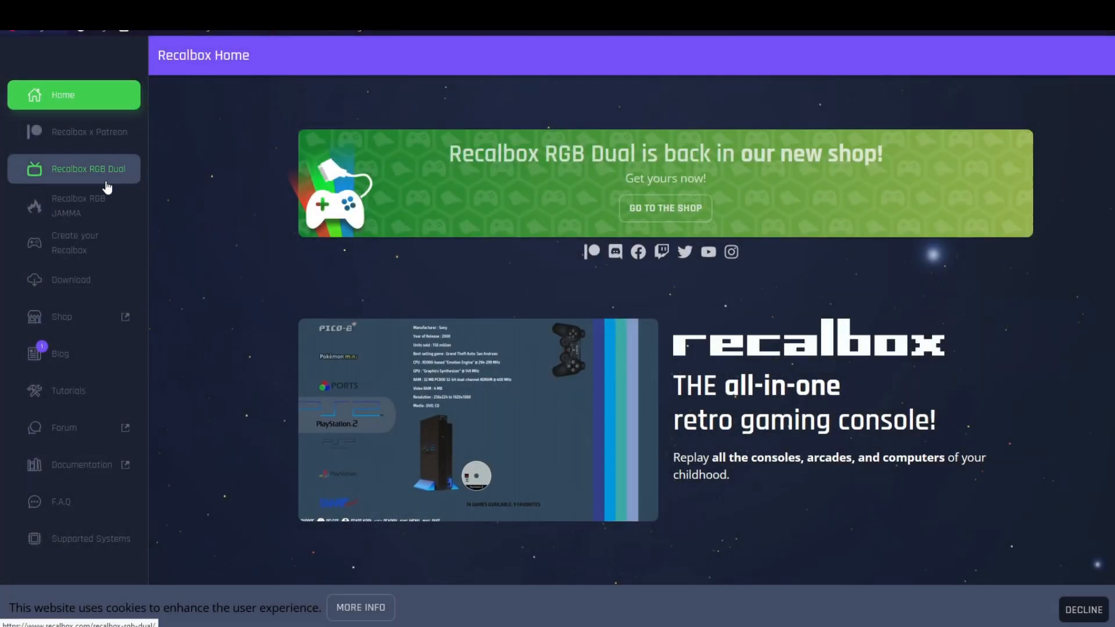
Step: Go to the Recalbox download page from the website sidebar
{"action": "left_click", "coordinate": [74, 280]}
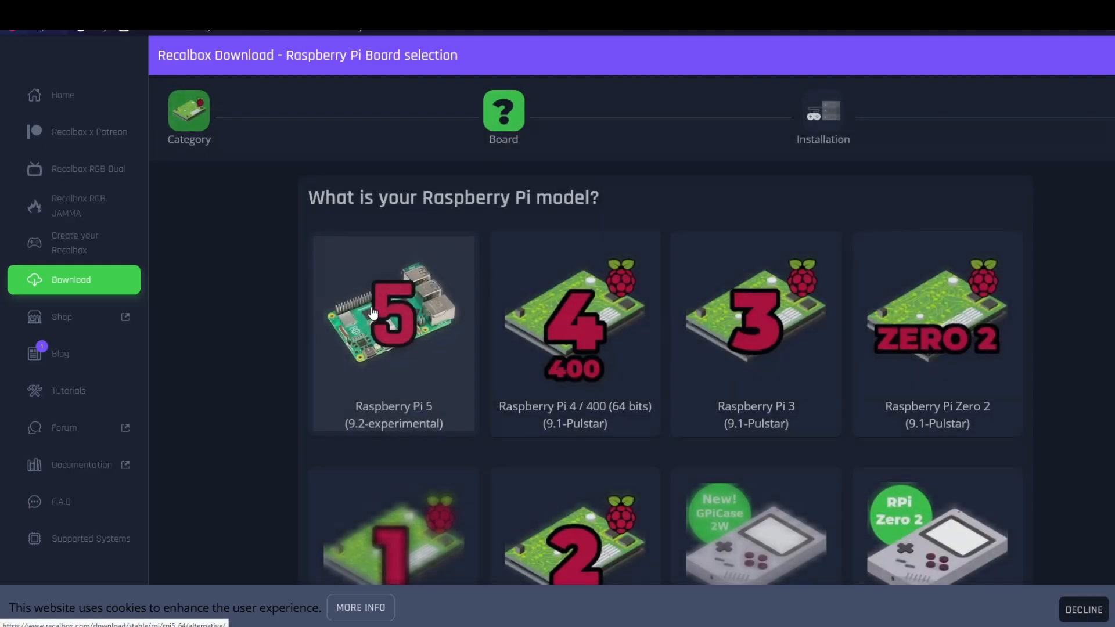
{"action": "mouse_move", "coordinate": [384, 395]}
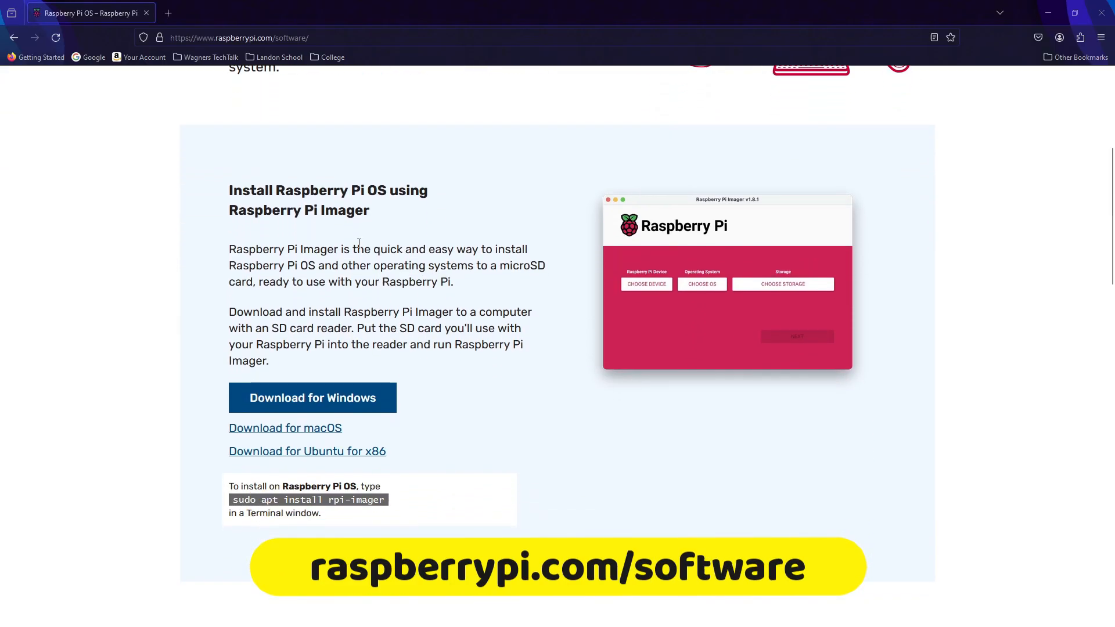
Step: Download the Raspberry Pi Imager installer for Windows from raspberrypi.com/software
{"action": "scroll", "scroll_direction": "down", "scroll_amount": 3}
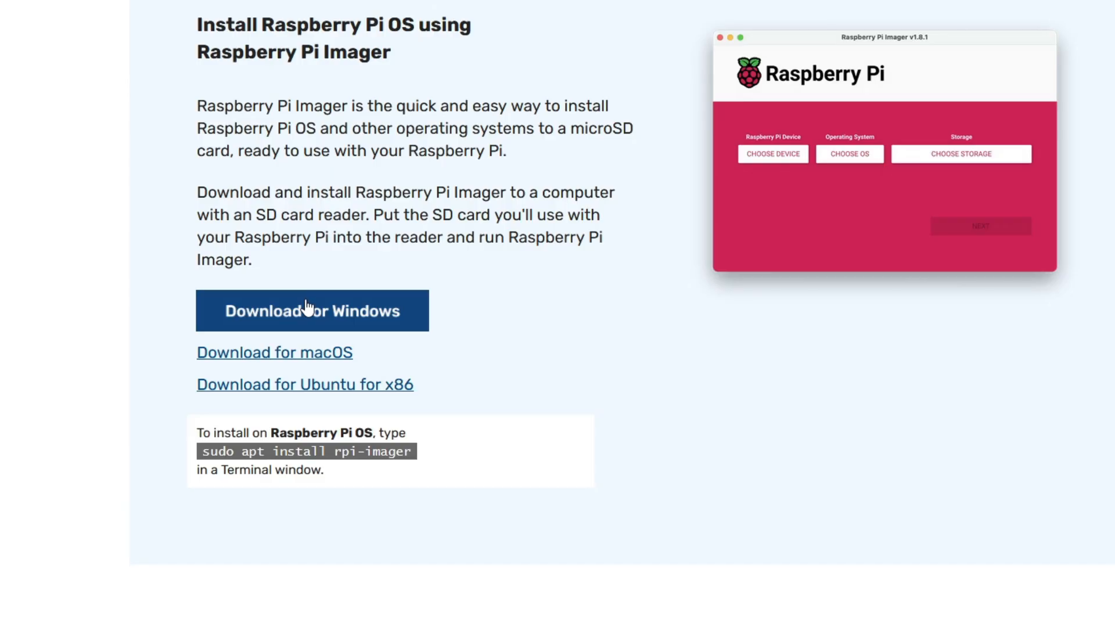
{"action": "left_click", "coordinate": [311, 310]}
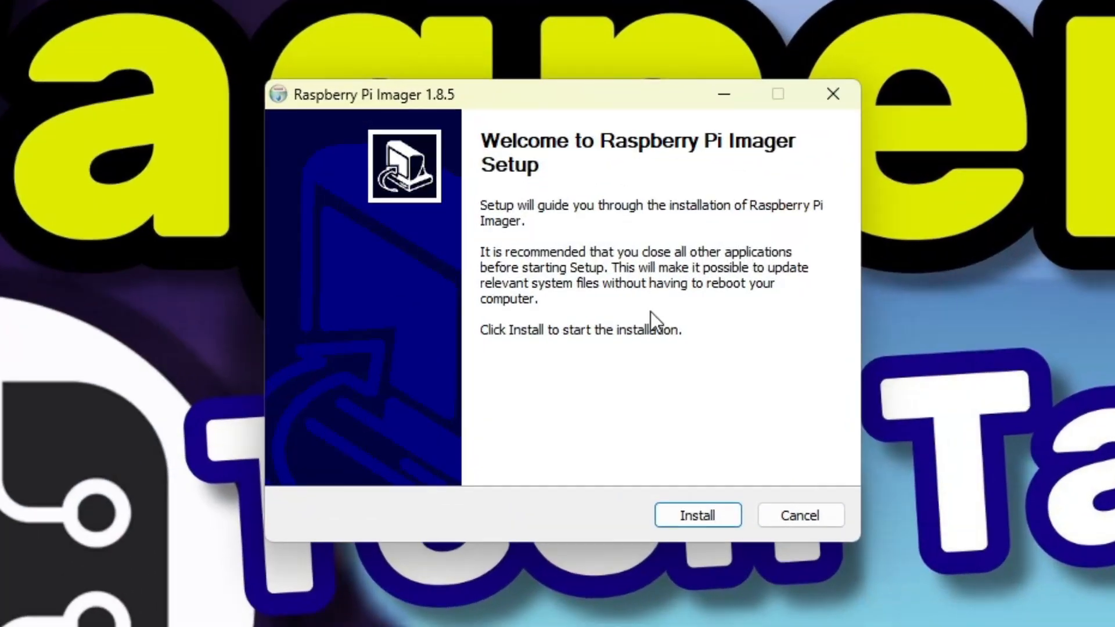
Step: Install Raspberry Pi Imager and launch it when setup finishes
{"action": "left_click", "coordinate": [698, 515]}
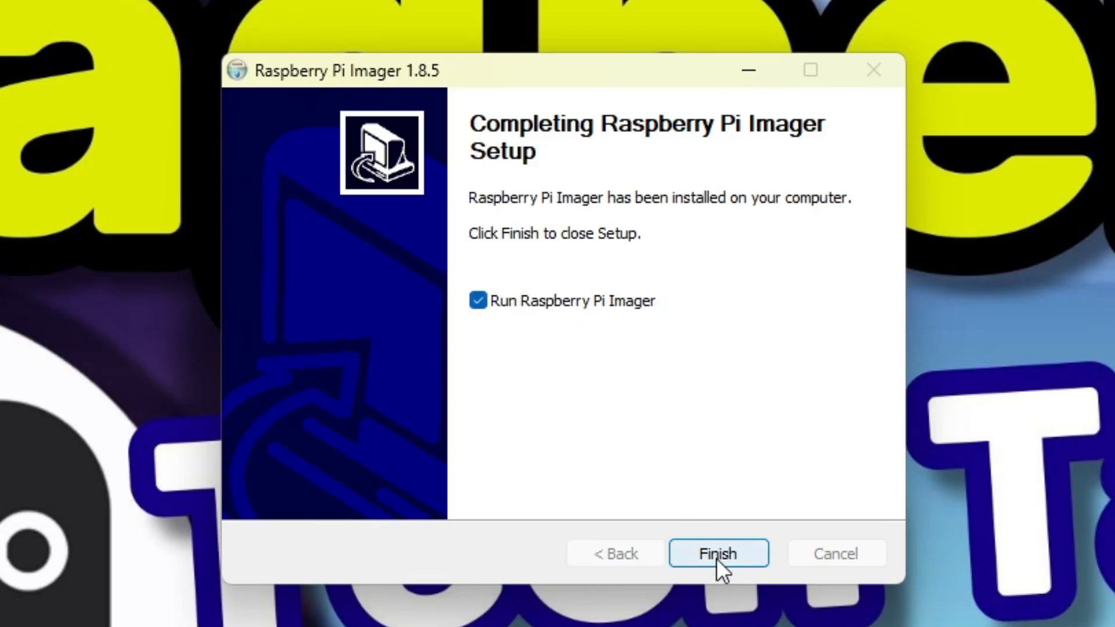
{"action": "left_click", "coordinate": [718, 553]}
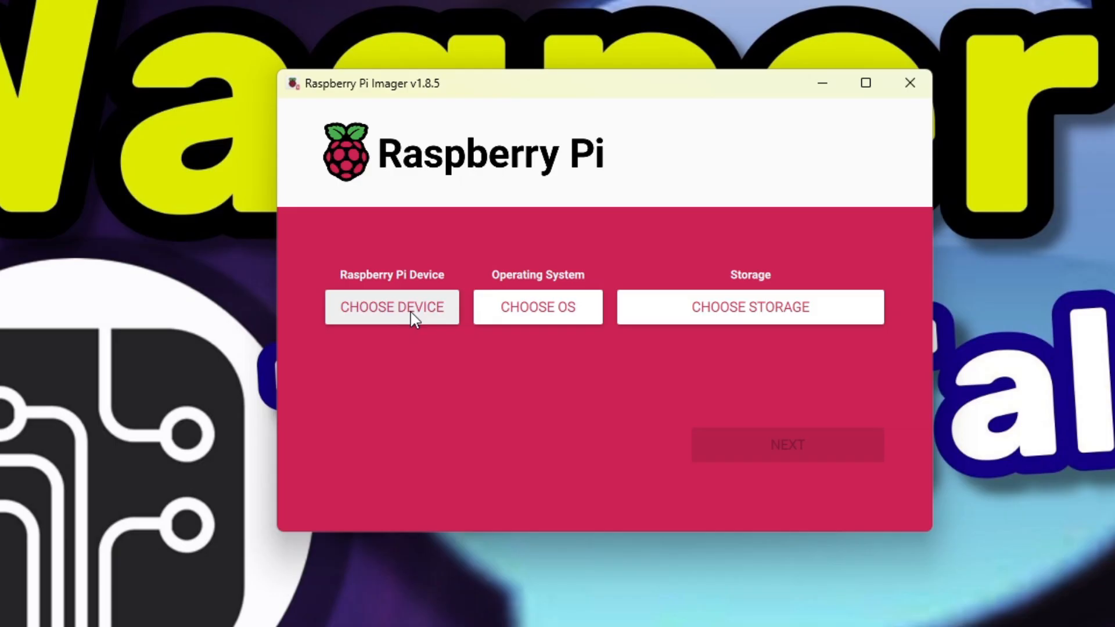
Step: Choose Raspberry Pi 5 as the device and Recalbox for Pi 5 under Emulation and game OS
{"action": "left_click", "coordinate": [392, 307]}
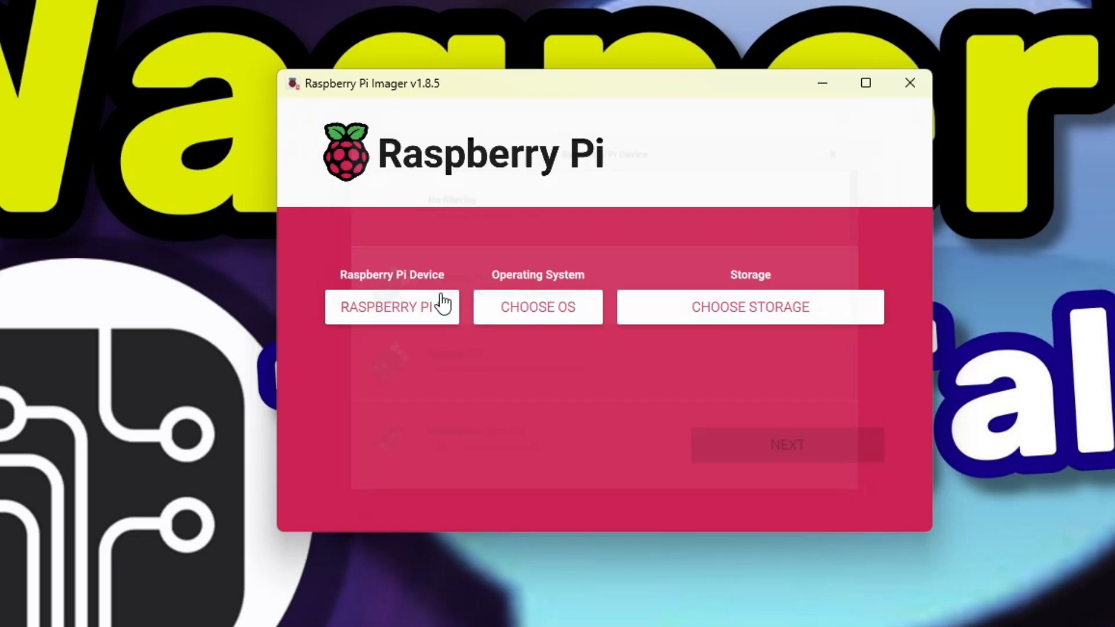
{"action": "left_click", "coordinate": [536, 306]}
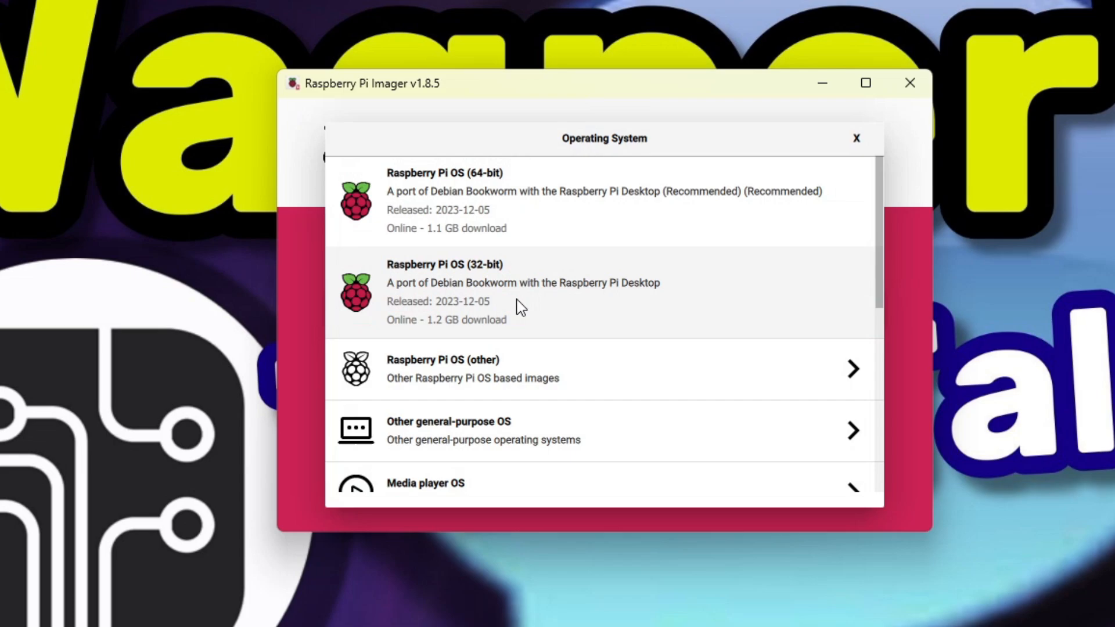
{"action": "scroll", "scroll_direction": "down", "scroll_amount": 3}
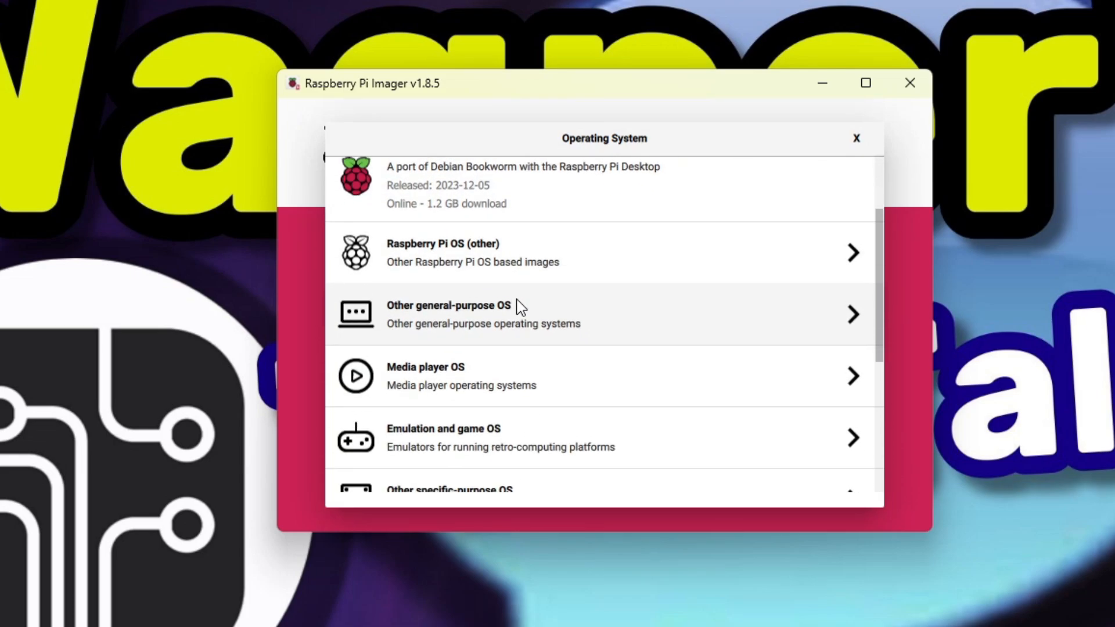
{"action": "scroll", "scroll_direction": "down", "scroll_amount": 3}
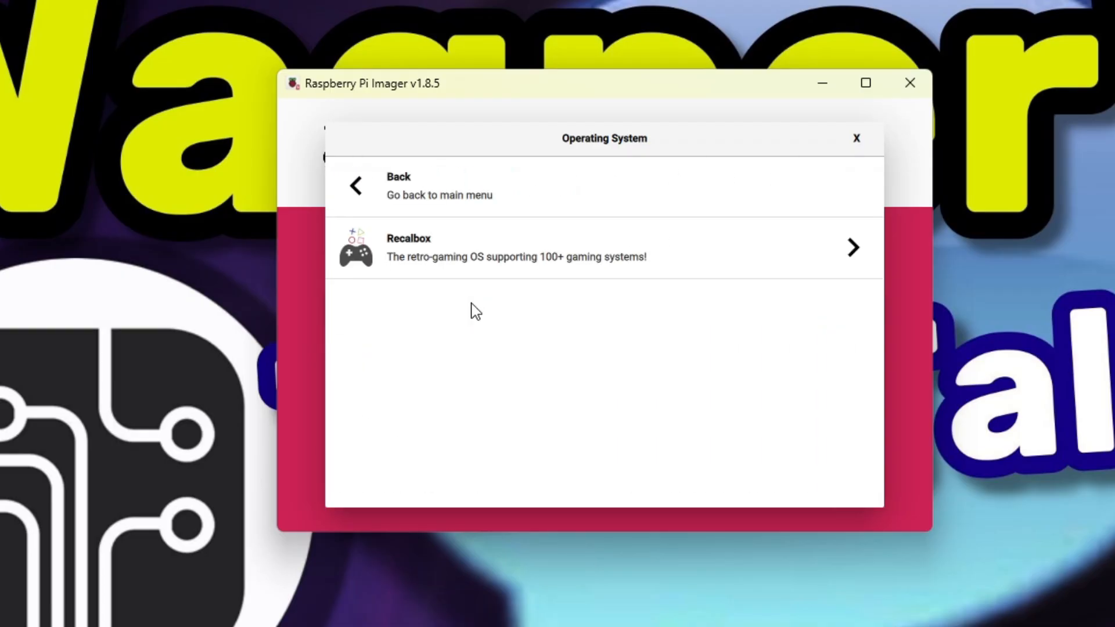
{"action": "mouse_move", "coordinate": [519, 274]}
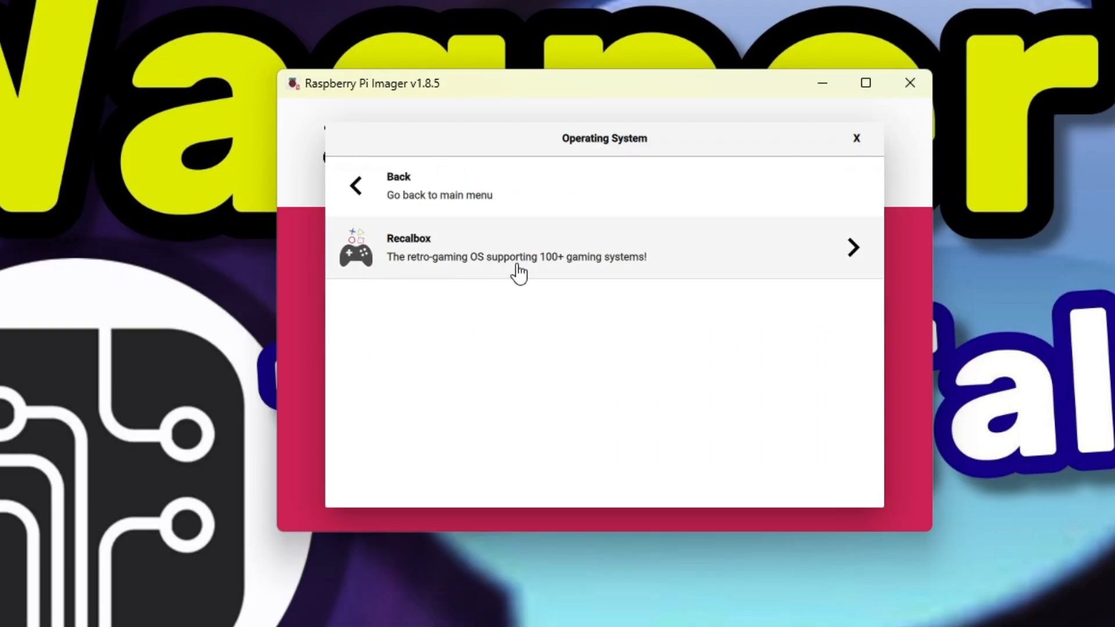
{"action": "left_click", "coordinate": [516, 247]}
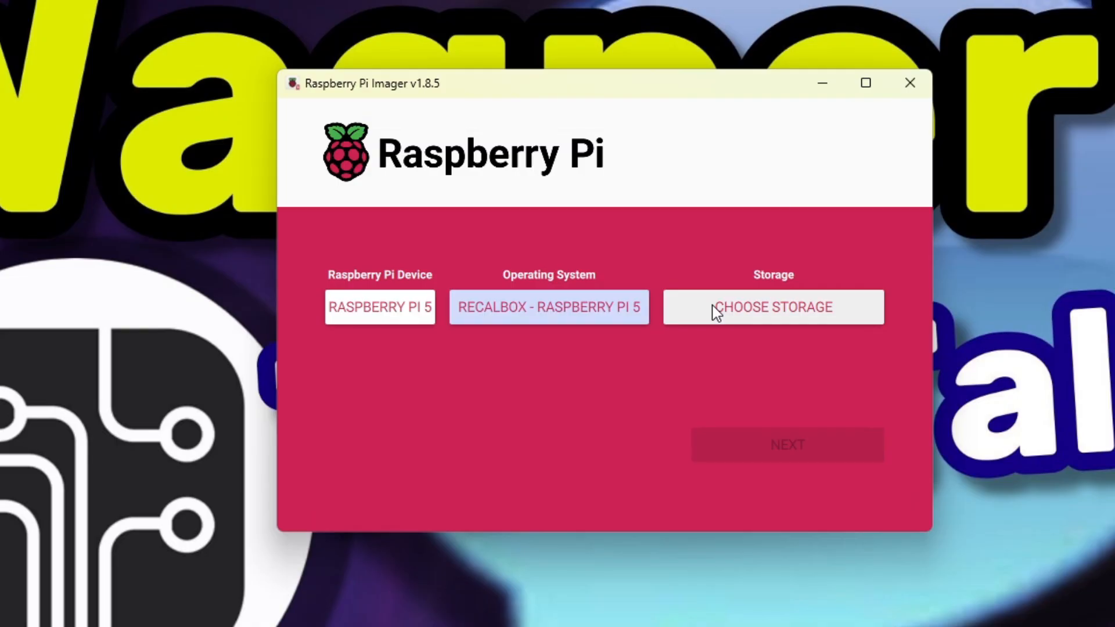
Step: Write the image to the Generic MassStorageClass USB device, confirming the erase and the success notice
{"action": "left_click", "coordinate": [773, 307]}
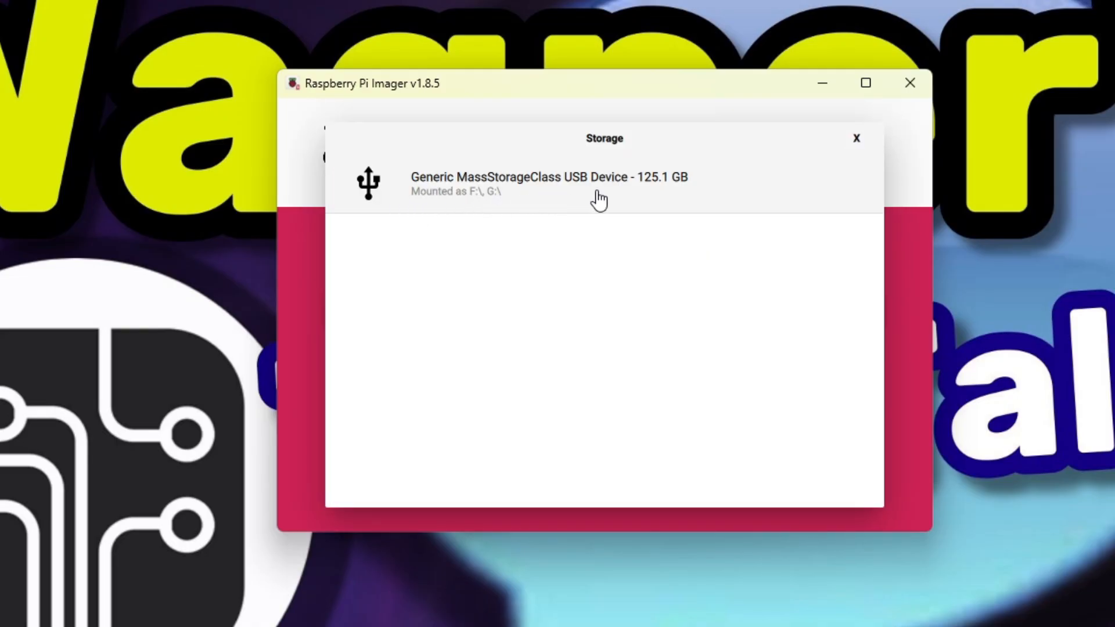
{"action": "mouse_move", "coordinate": [604, 200]}
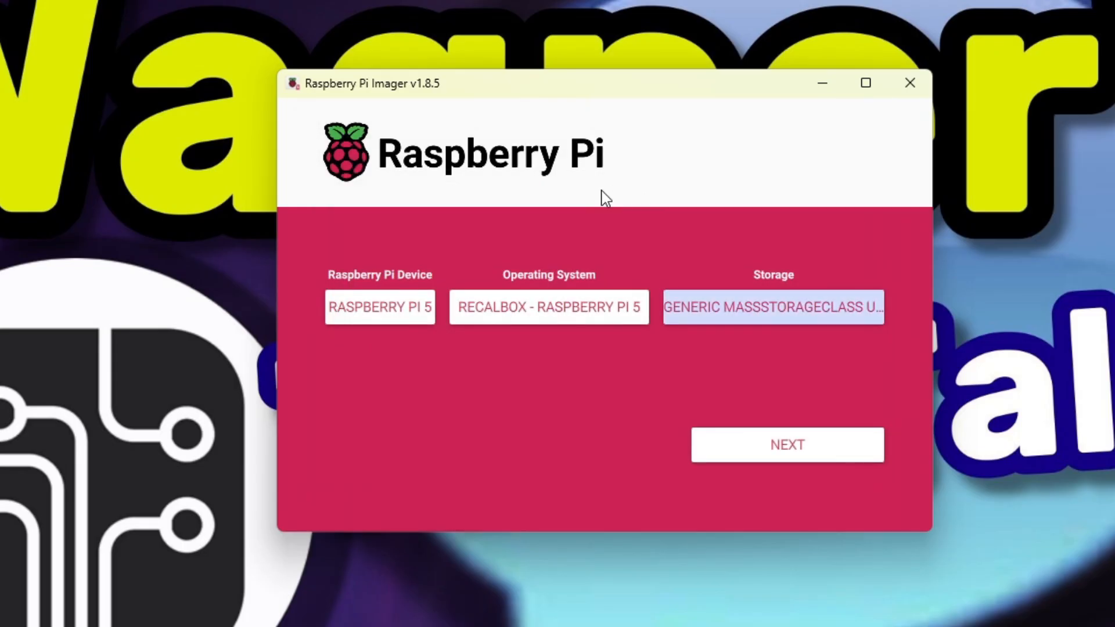
{"action": "left_click", "coordinate": [787, 445]}
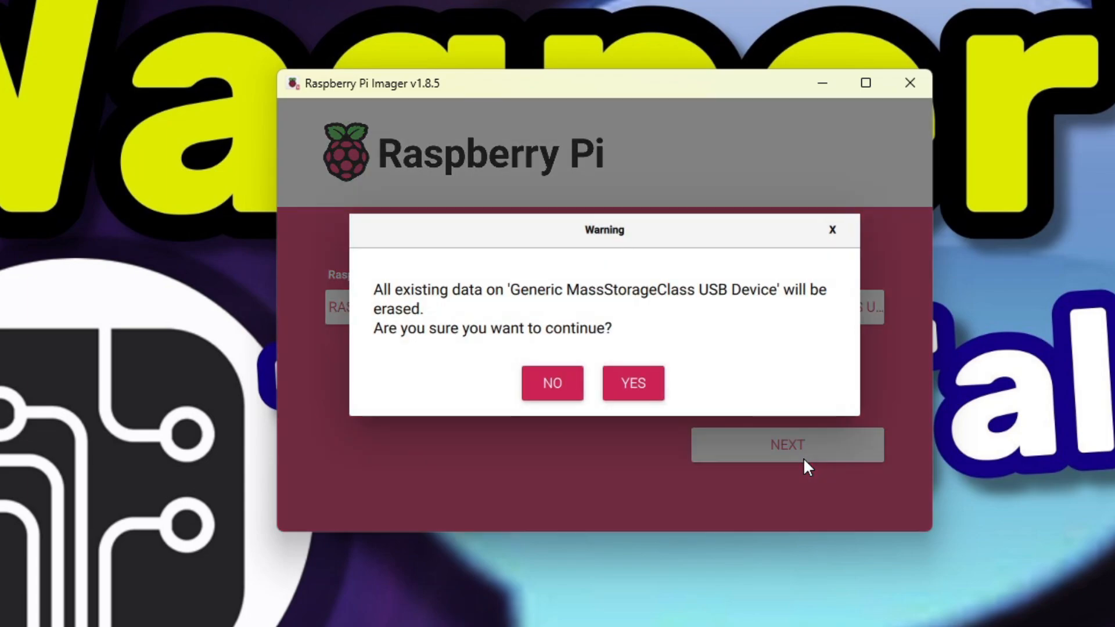
{"action": "mouse_move", "coordinate": [537, 346]}
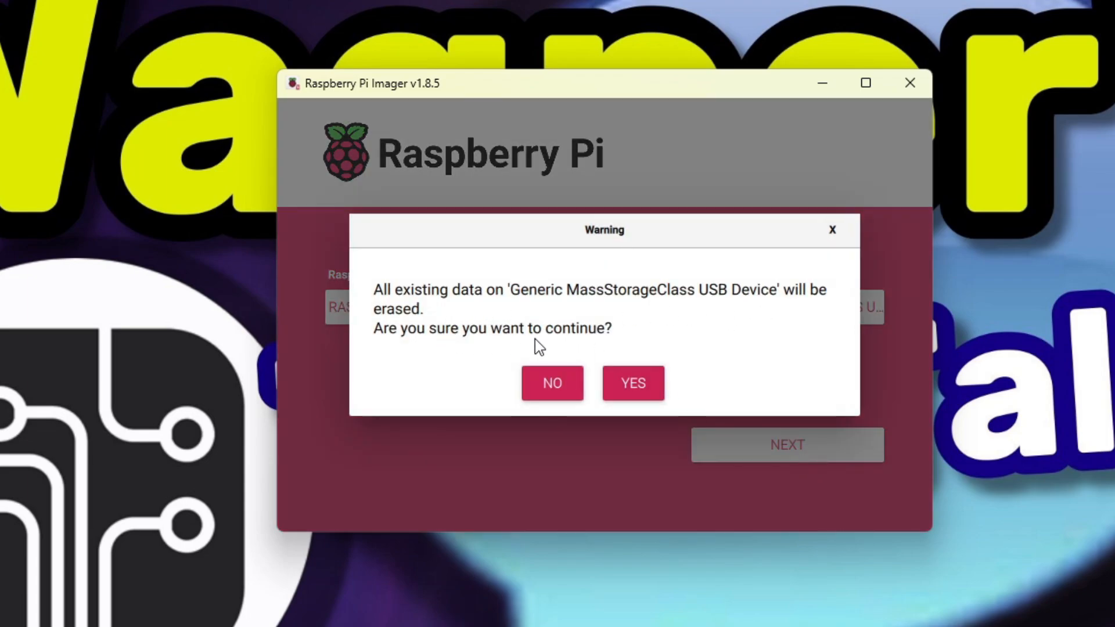
{"action": "mouse_move", "coordinate": [604, 353]}
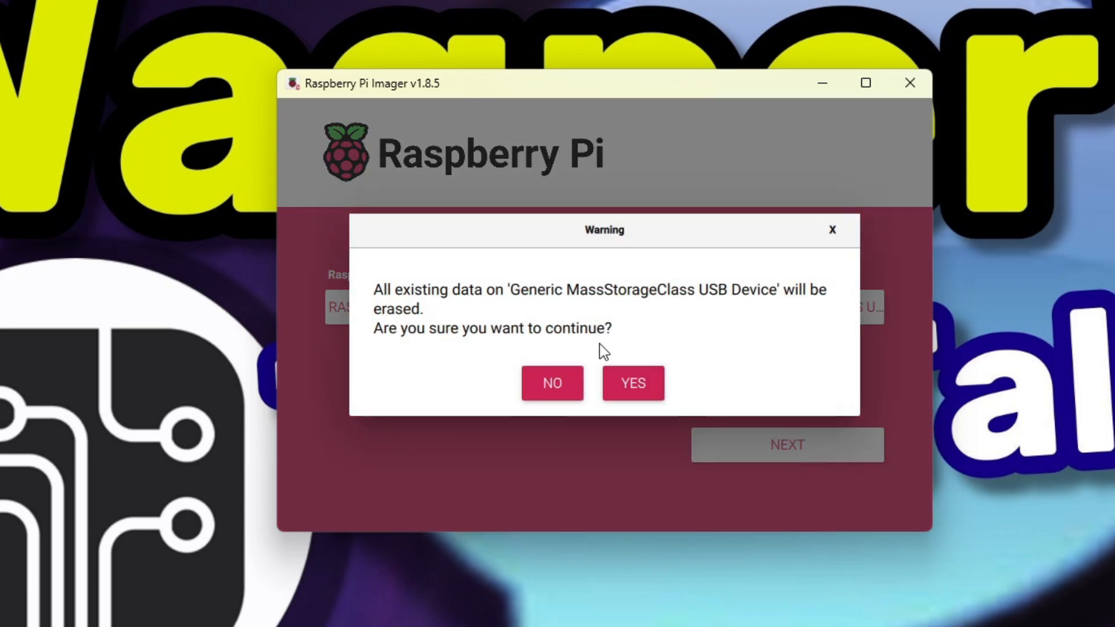
{"action": "left_click", "coordinate": [632, 382]}
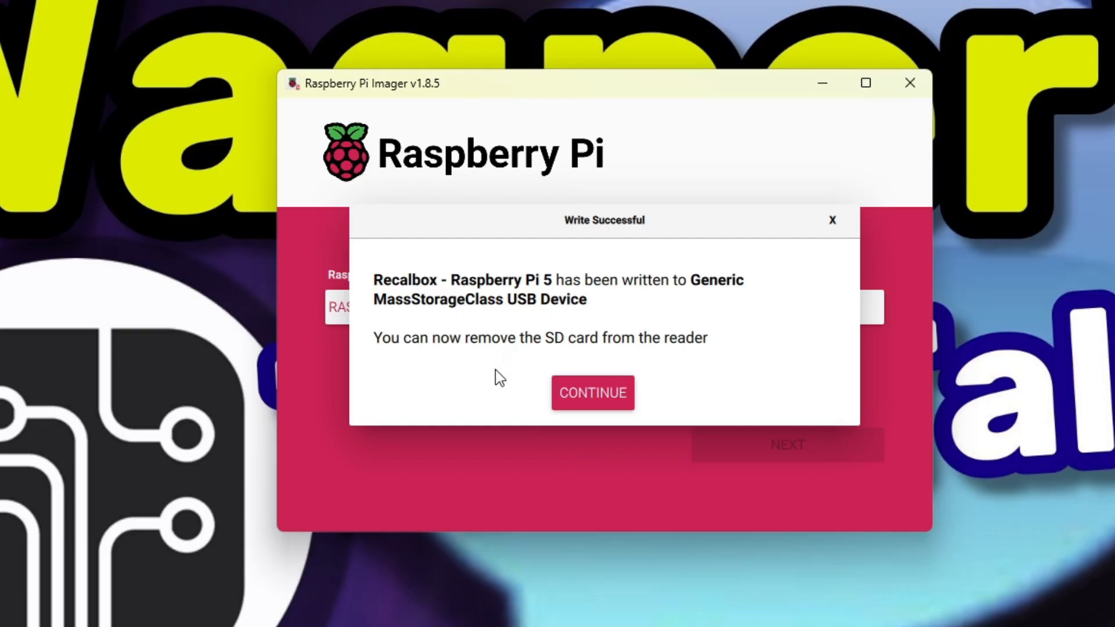
{"action": "left_click", "coordinate": [592, 394]}
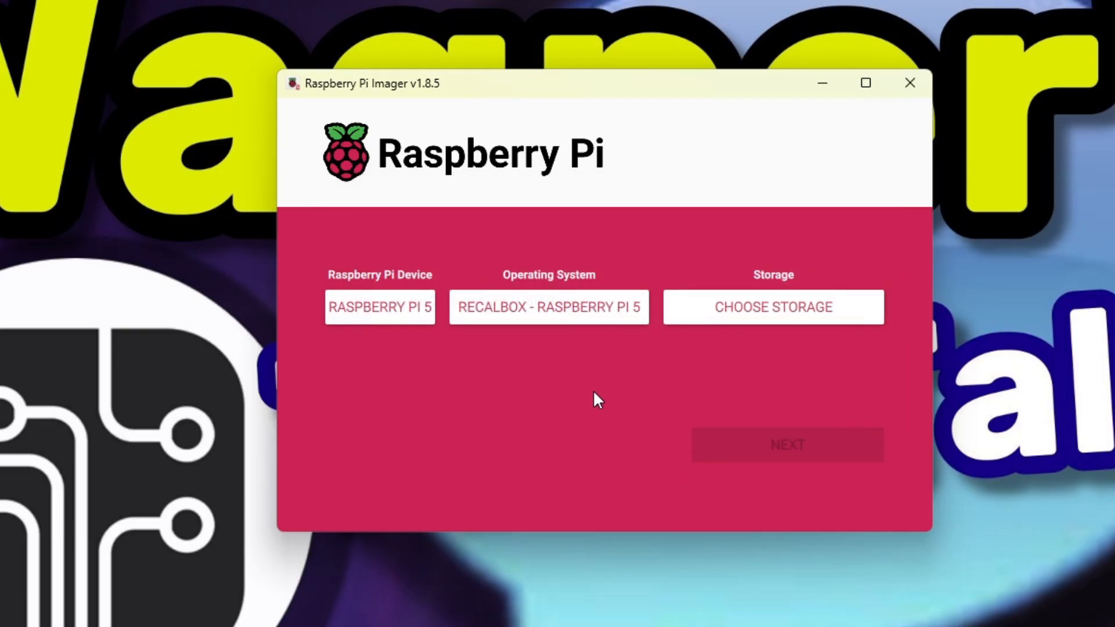
{"action": "mouse_move", "coordinate": [909, 83]}
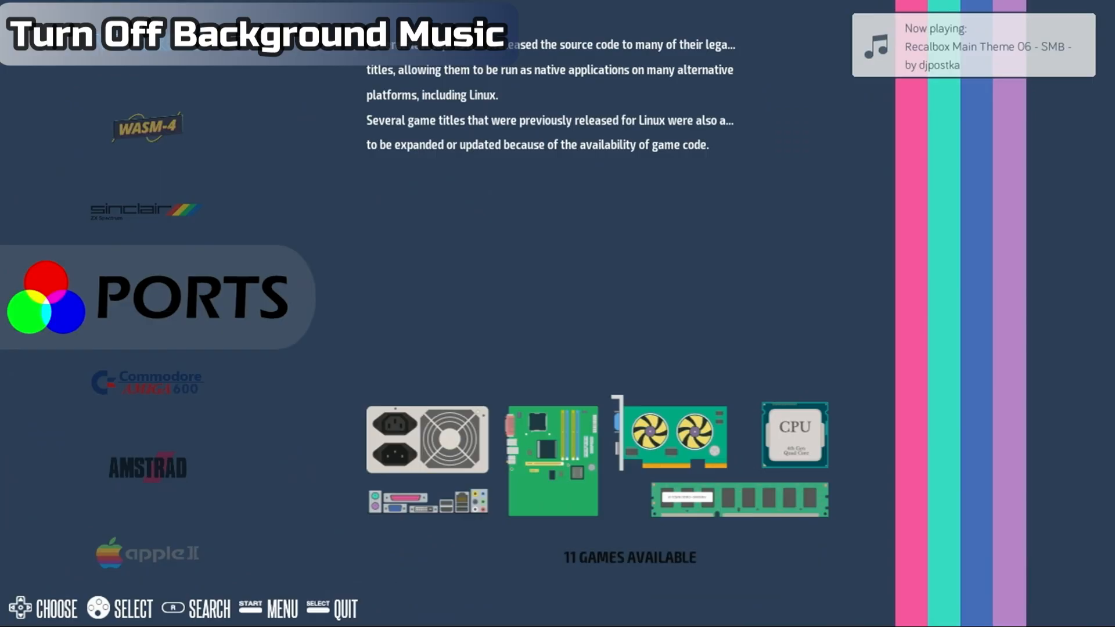
Step: Change Audio Mode to No Sound in Sound Settings and back out to the system list
{"action": "key", "text": "start"}
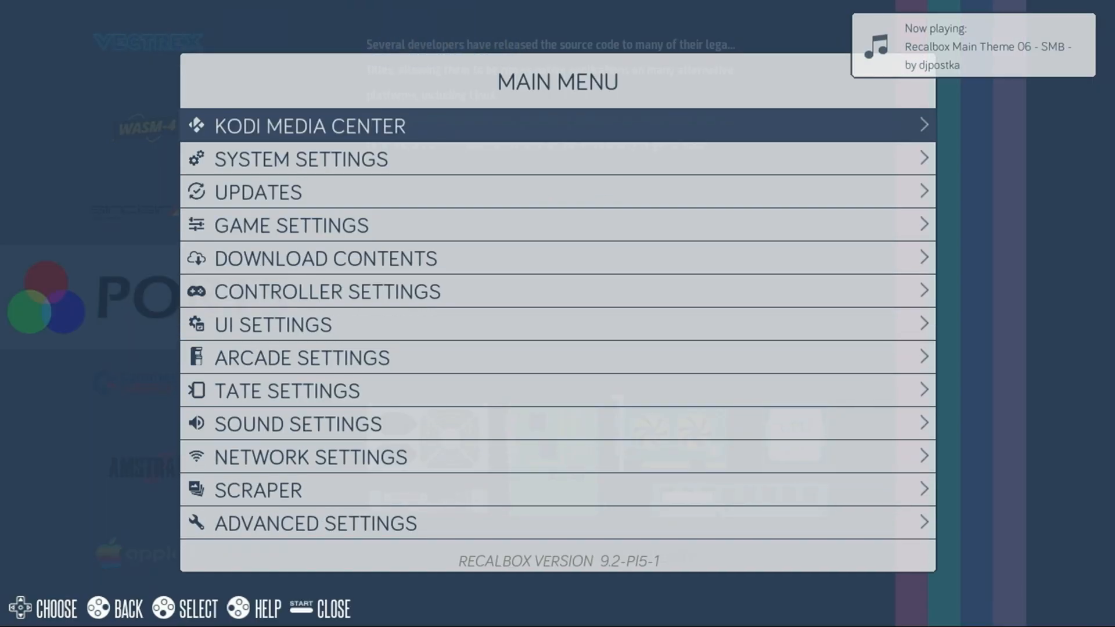
{"action": "left_click", "coordinate": [297, 424]}
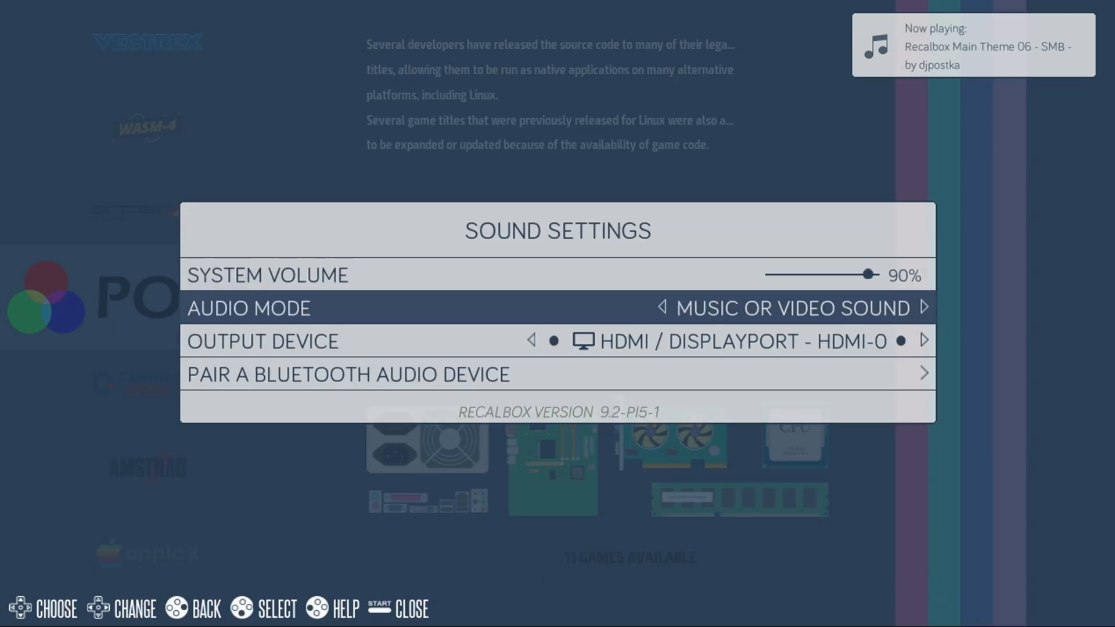
{"action": "left_click", "coordinate": [925, 309]}
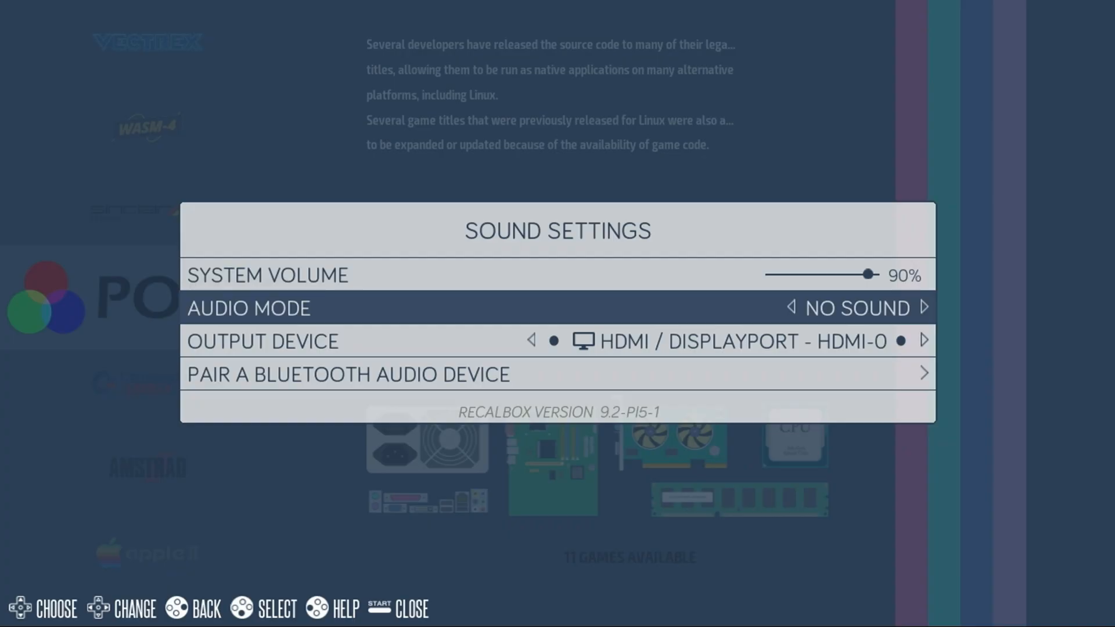
{"action": "key", "text": "b"}
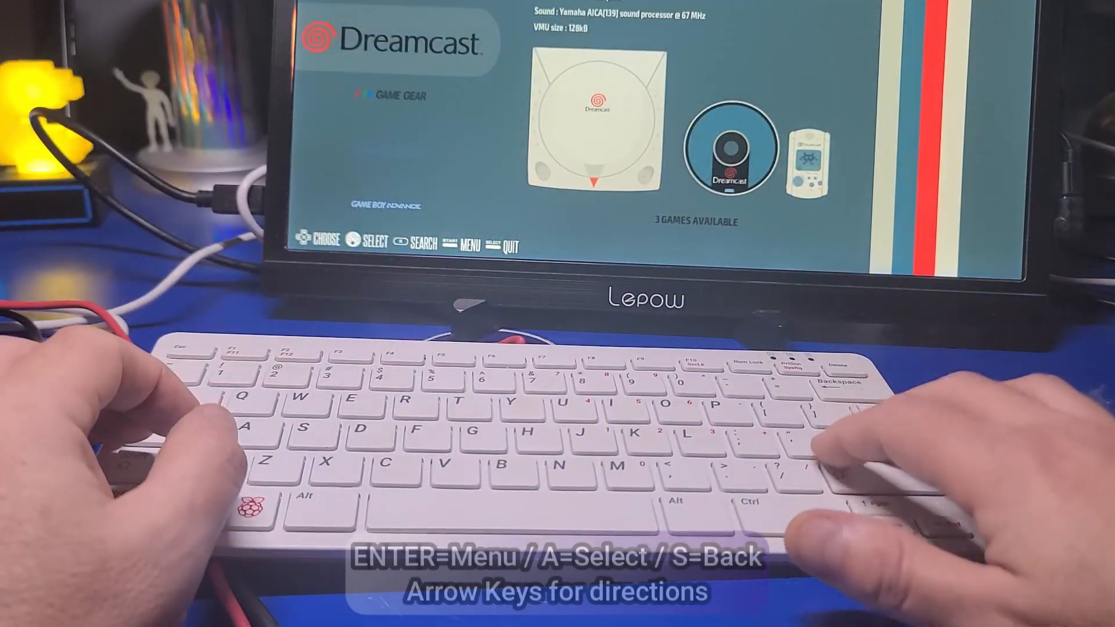
Step: With the keyboard, set Audio Mode to No Sound again and exit the main menu
{"action": "key", "text": "enter"}
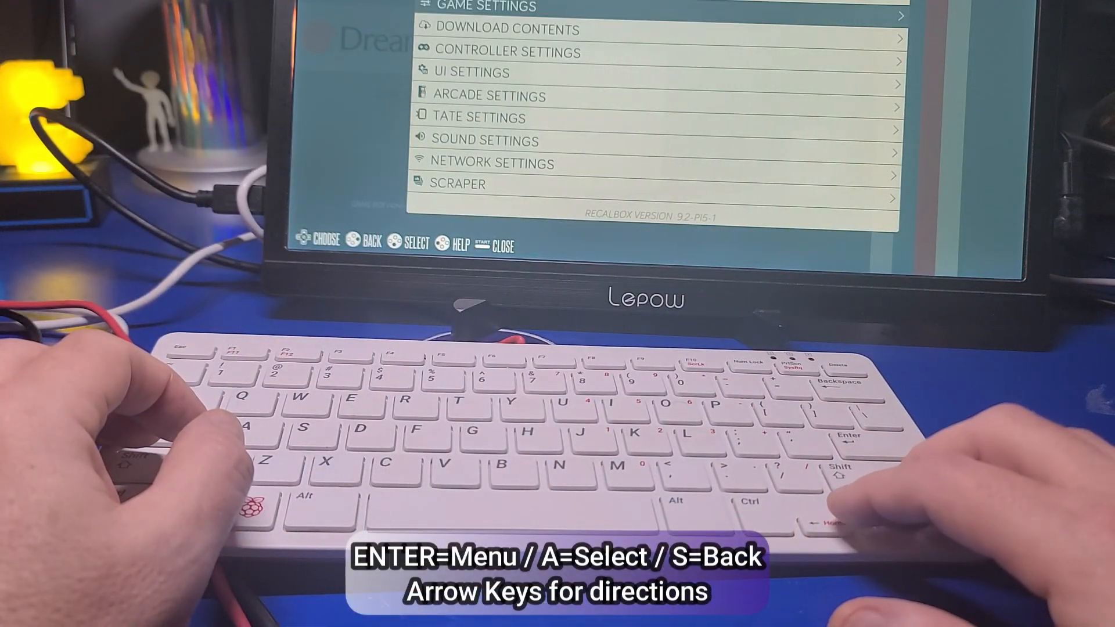
{"action": "key", "text": "Down"}
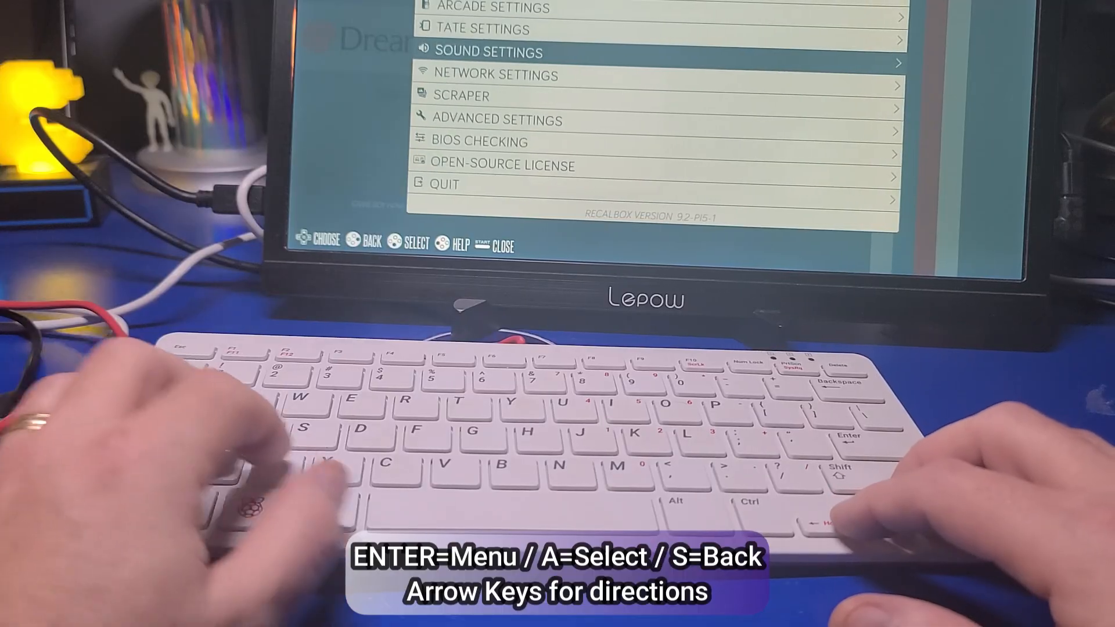
{"action": "key", "text": "enter"}
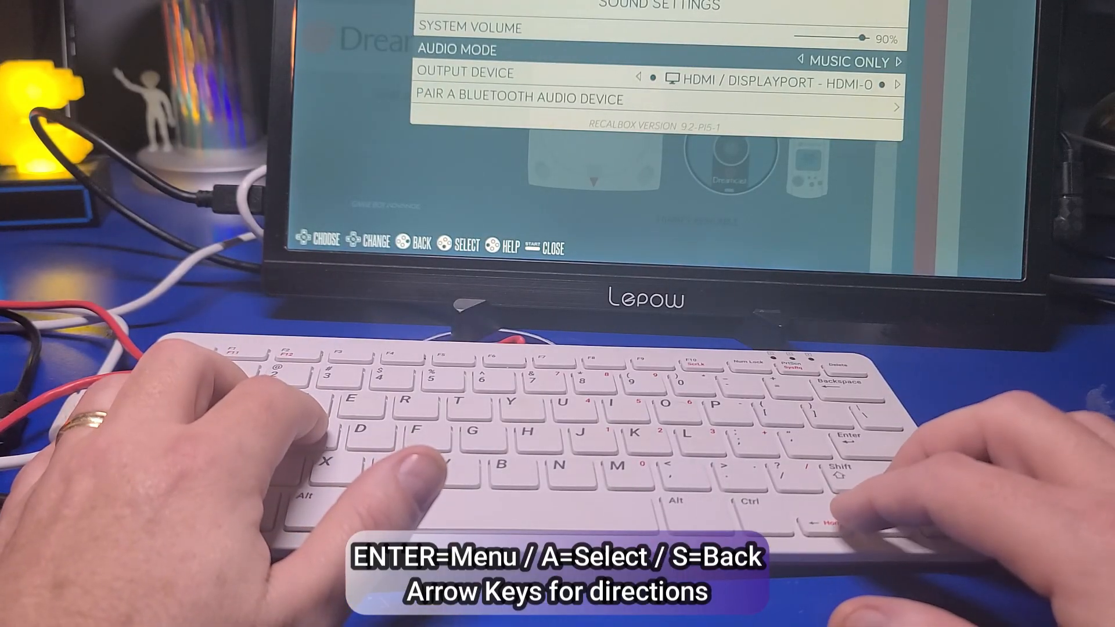
{"action": "key", "text": "right"}
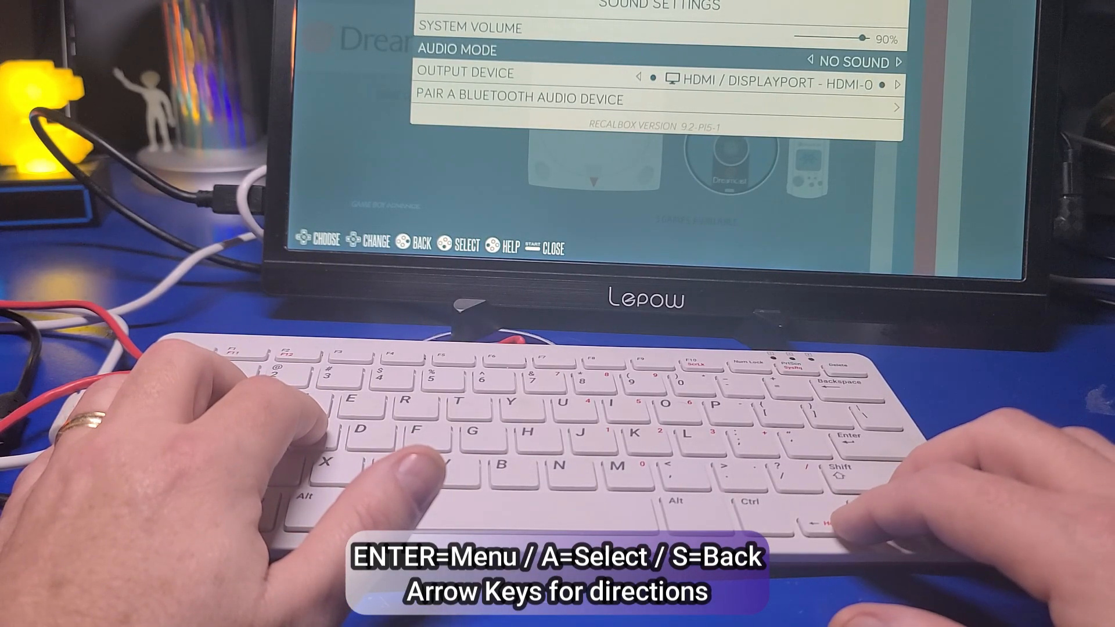
{"action": "key", "text": "s"}
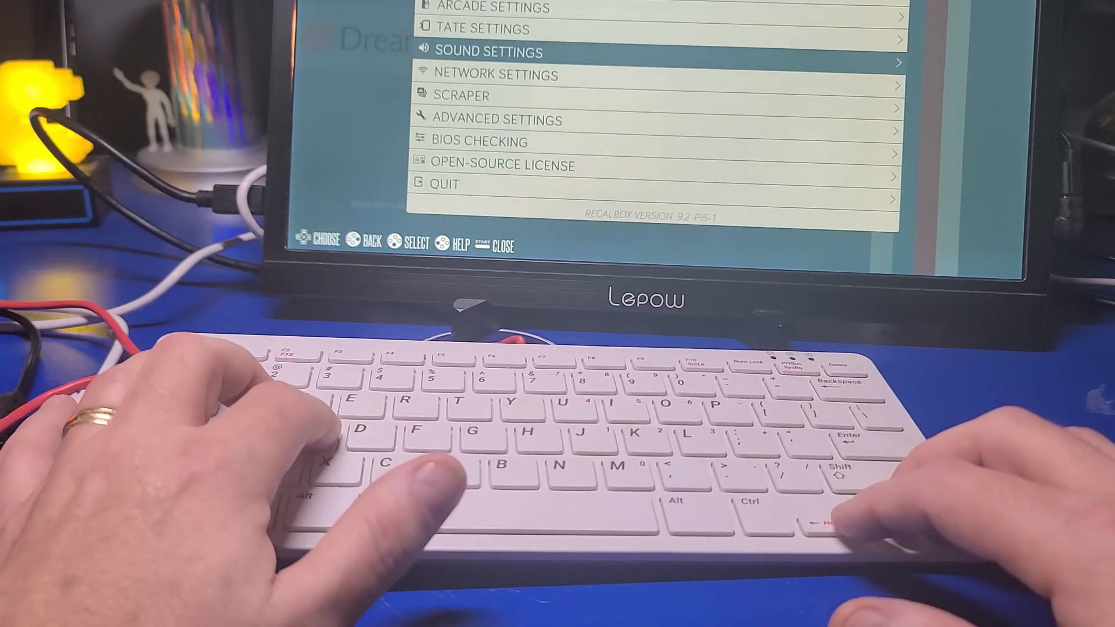
{"action": "key", "text": "esc"}
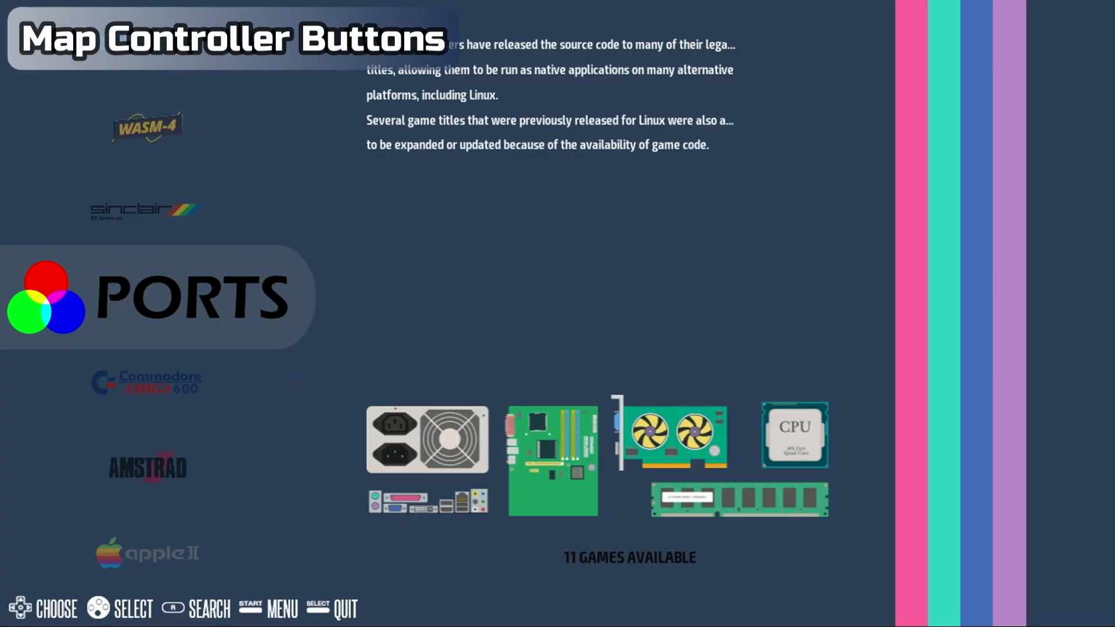
Step: Configure the Microsoft gamepad in Controller Settings, registering each prompted button and confirming OK
{"action": "key", "text": "start"}
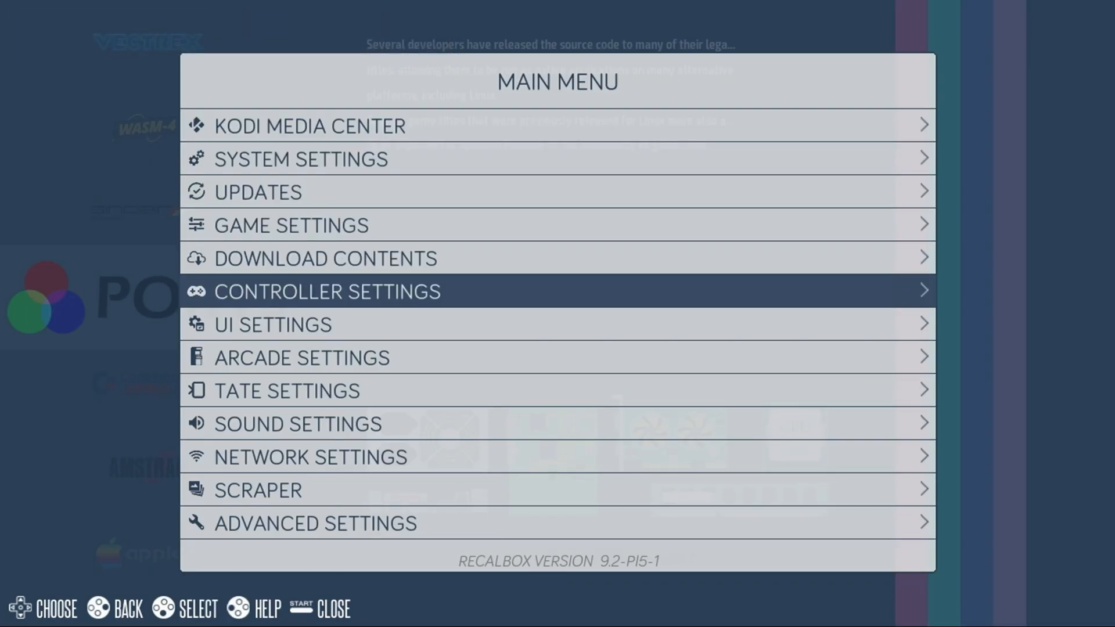
{"action": "left_click", "coordinate": [327, 291]}
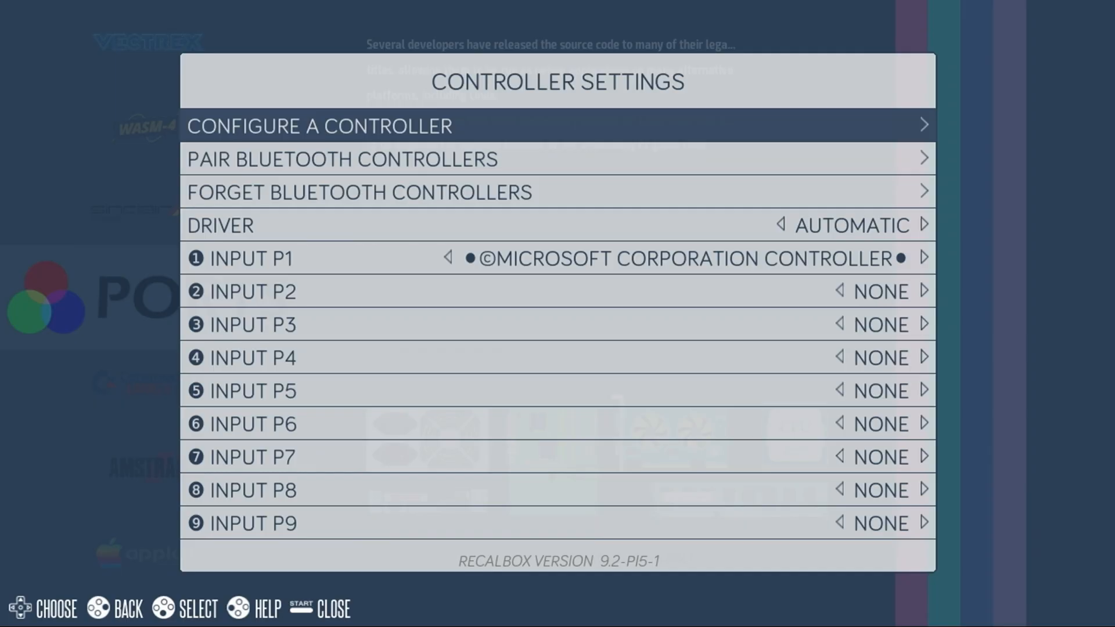
{"action": "left_click", "coordinate": [319, 125]}
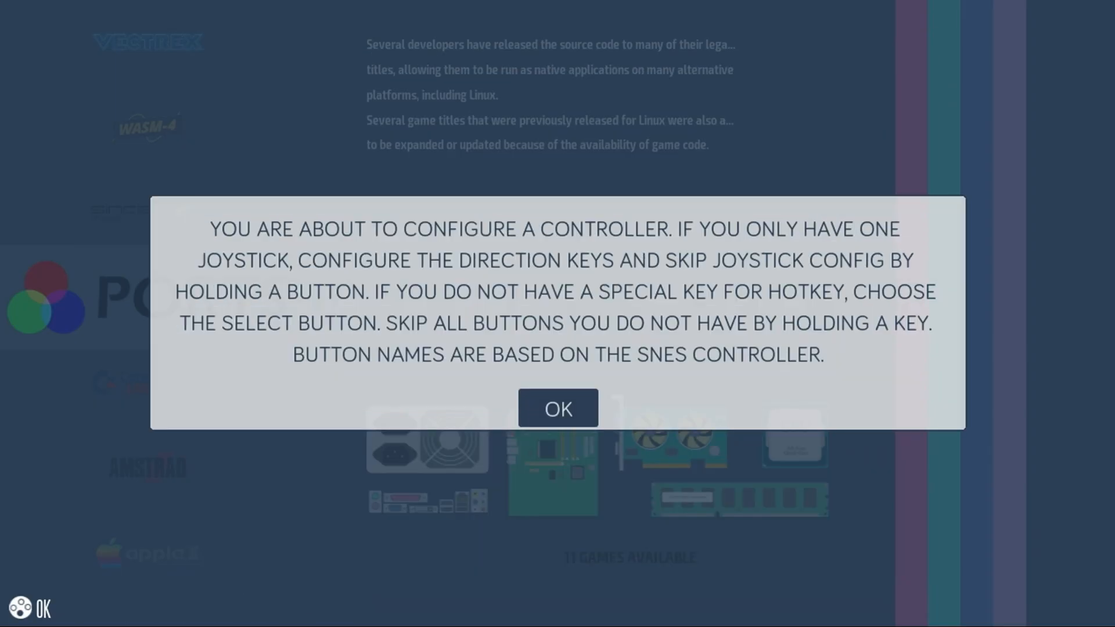
{"action": "left_click", "coordinate": [558, 408]}
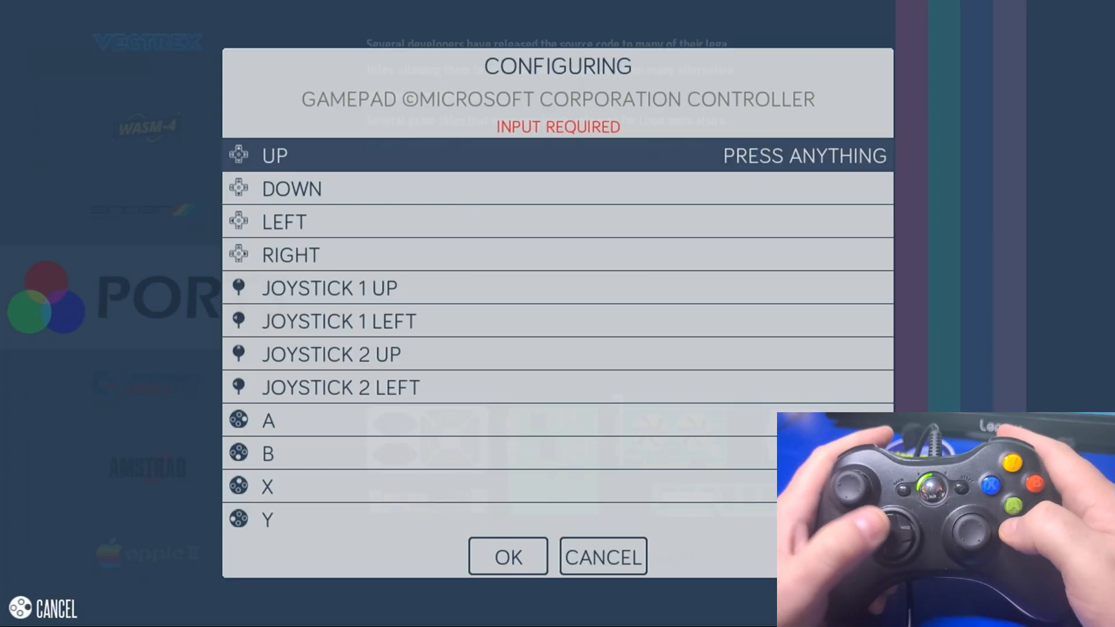
{"action": "key", "text": "Up"}
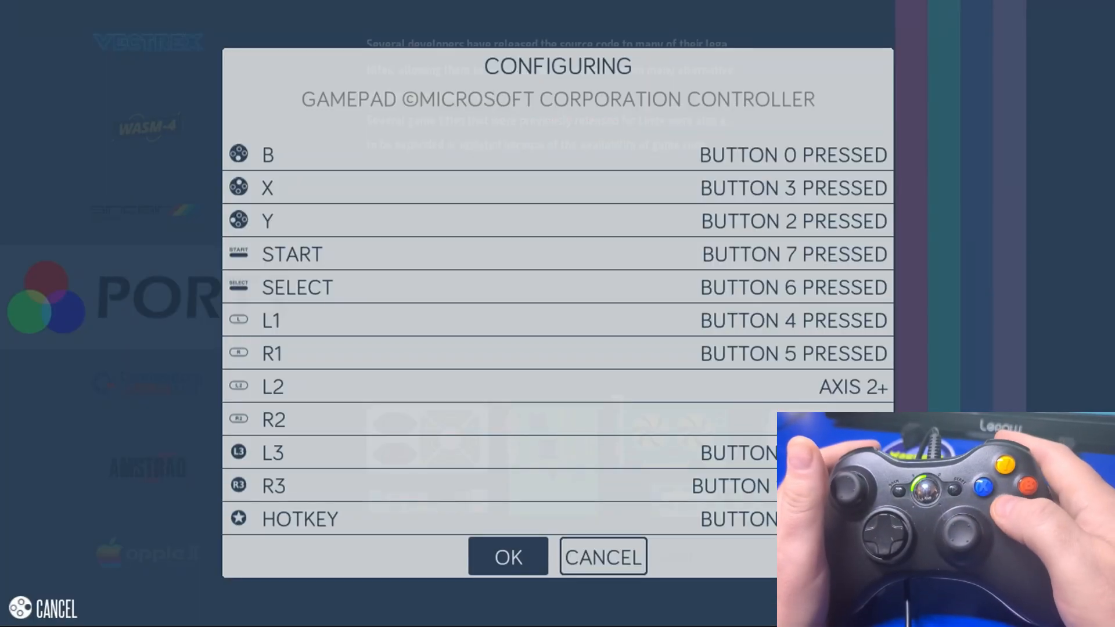
{"action": "left_click", "coordinate": [508, 557]}
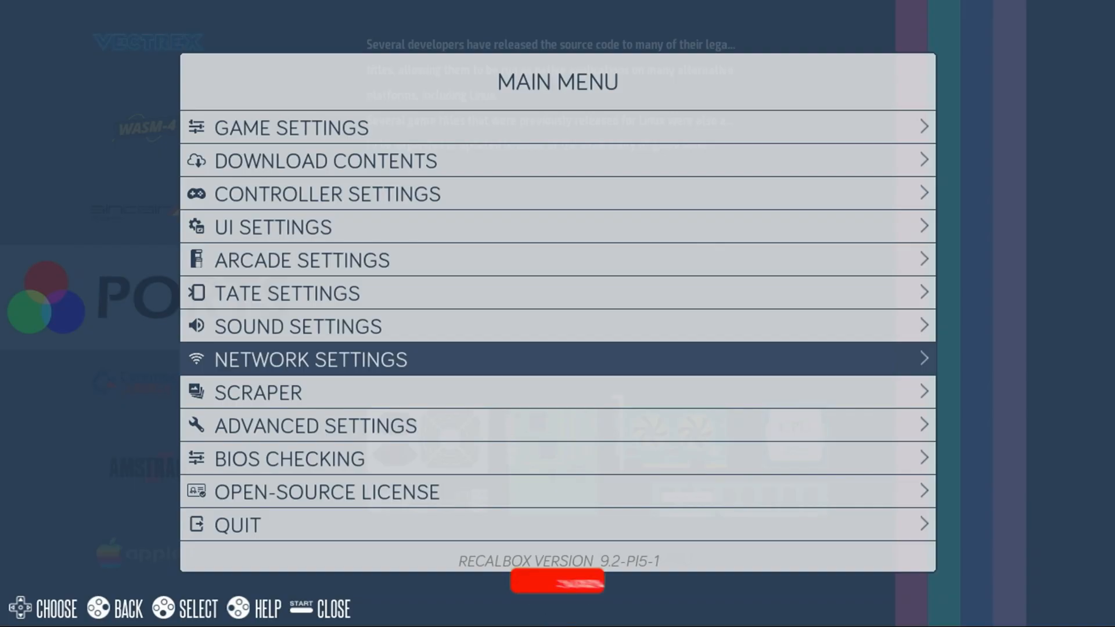
Step: Enable Wi-Fi in Network Settings, choose the home network and start entering its password
{"action": "left_click", "coordinate": [309, 359]}
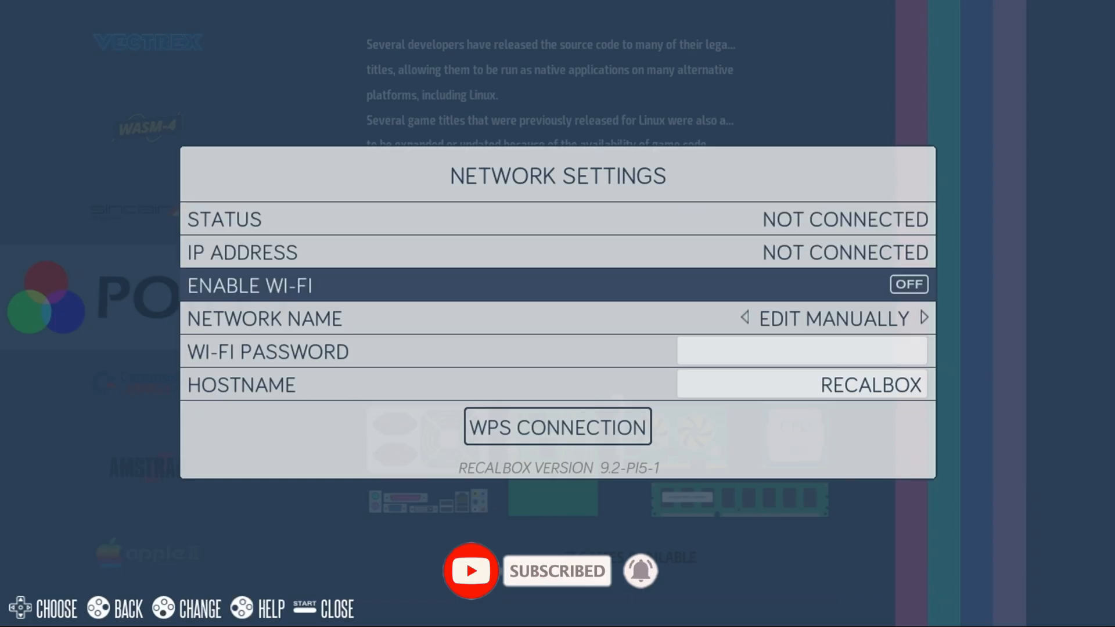
{"action": "left_click", "coordinate": [909, 285]}
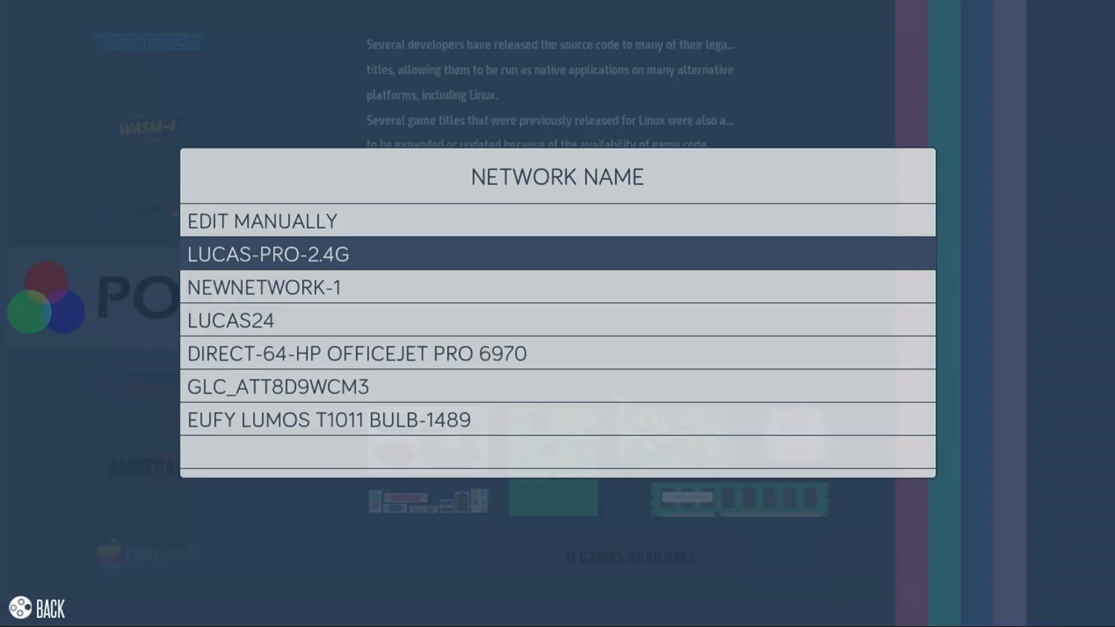
{"action": "left_click", "coordinate": [229, 320]}
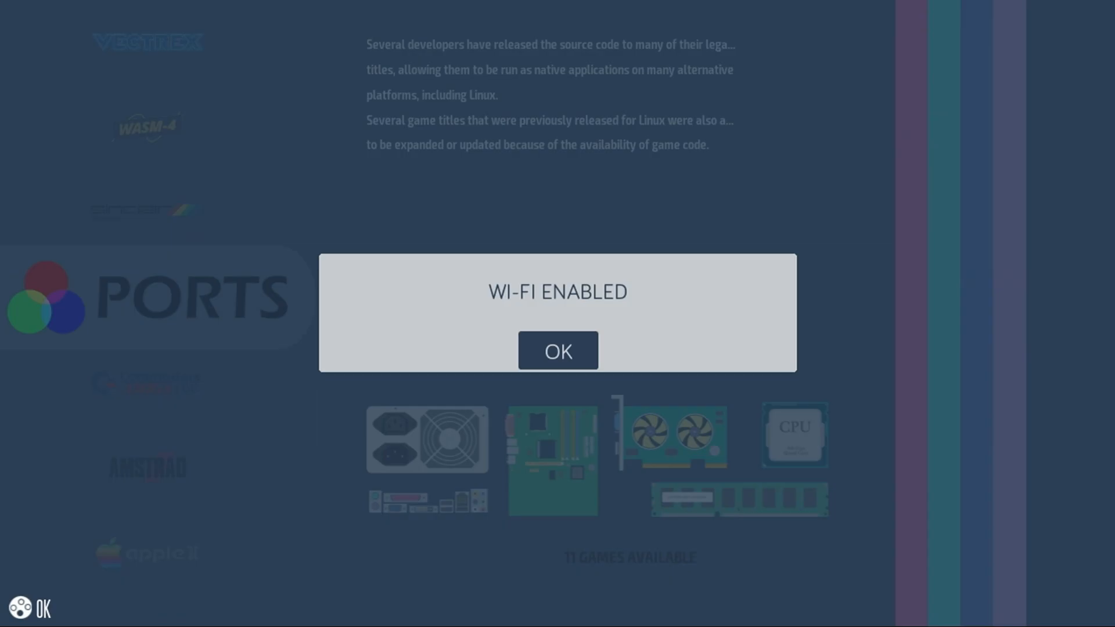
{"action": "left_click", "coordinate": [558, 351]}
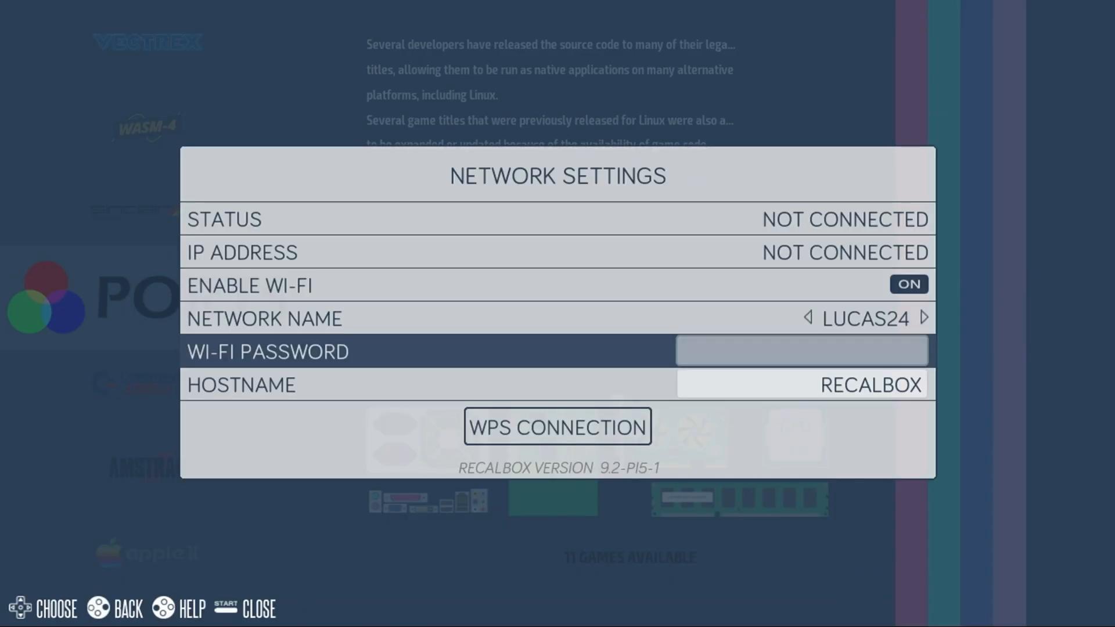
{"action": "left_click", "coordinate": [803, 351]}
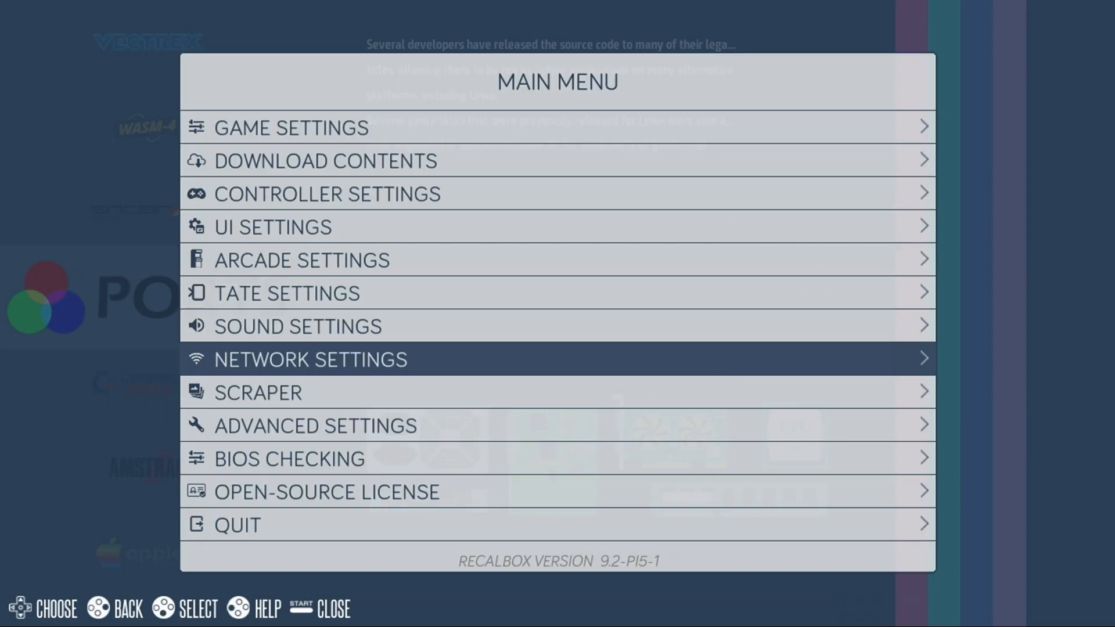
Step: Leave the Recalbox main menu before switching to the PC
{"action": "left_click", "coordinate": [309, 359]}
{"action": "type", "text": "\\\\recalbo"}
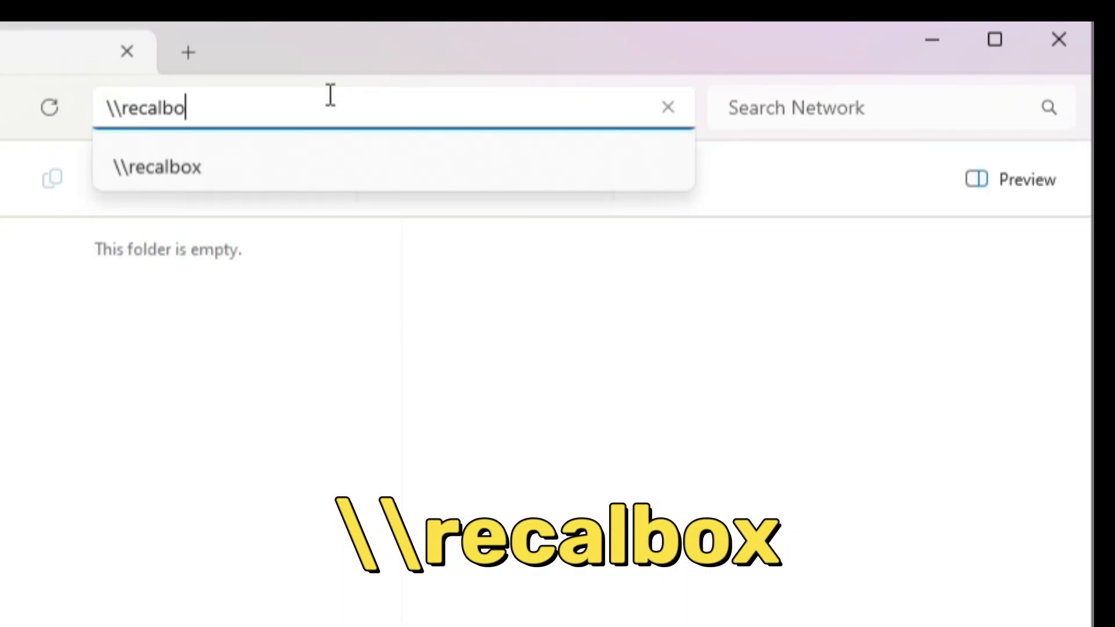
Step: Reach \\10.10.150.111 in File Explorer and select the share folder
{"action": "key", "text": "enter"}
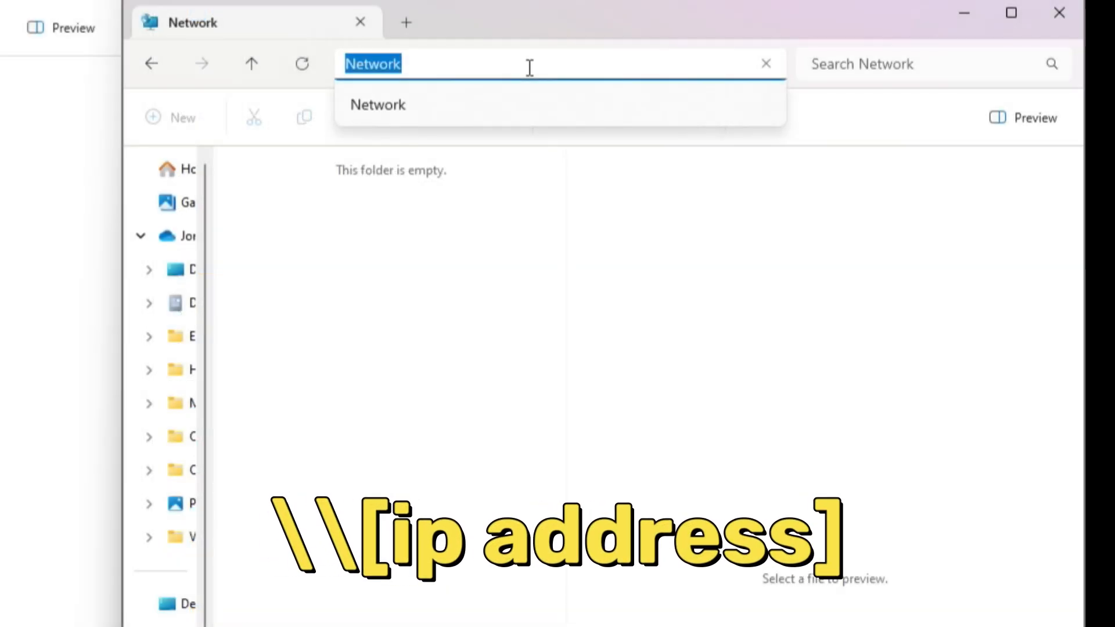
{"action": "type", "text": "\\\\10.10"}
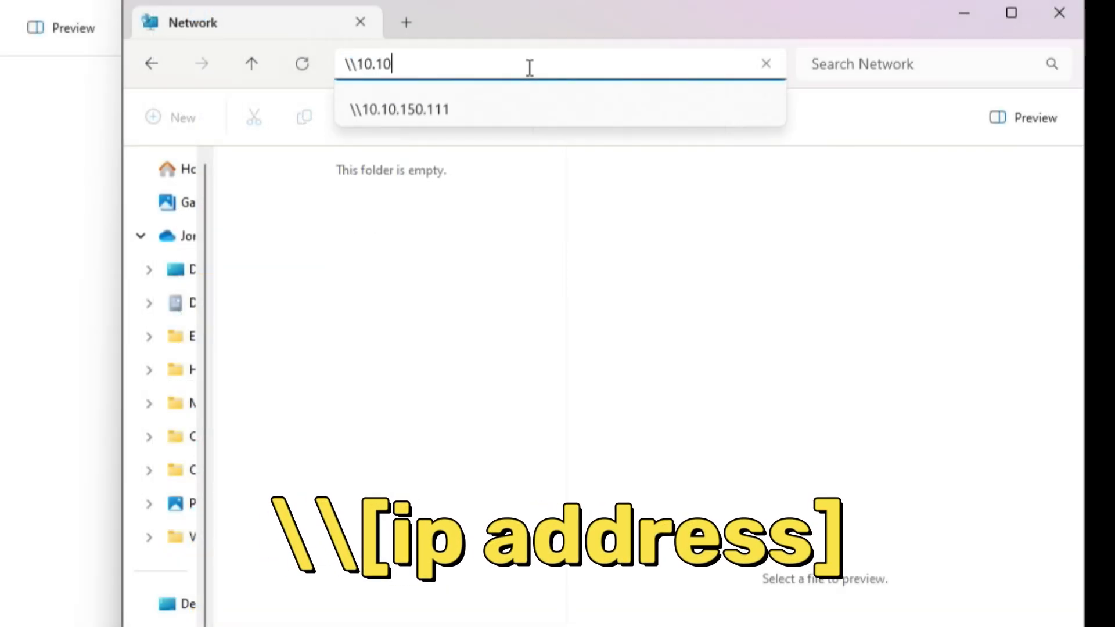
{"action": "left_click", "coordinate": [399, 109]}
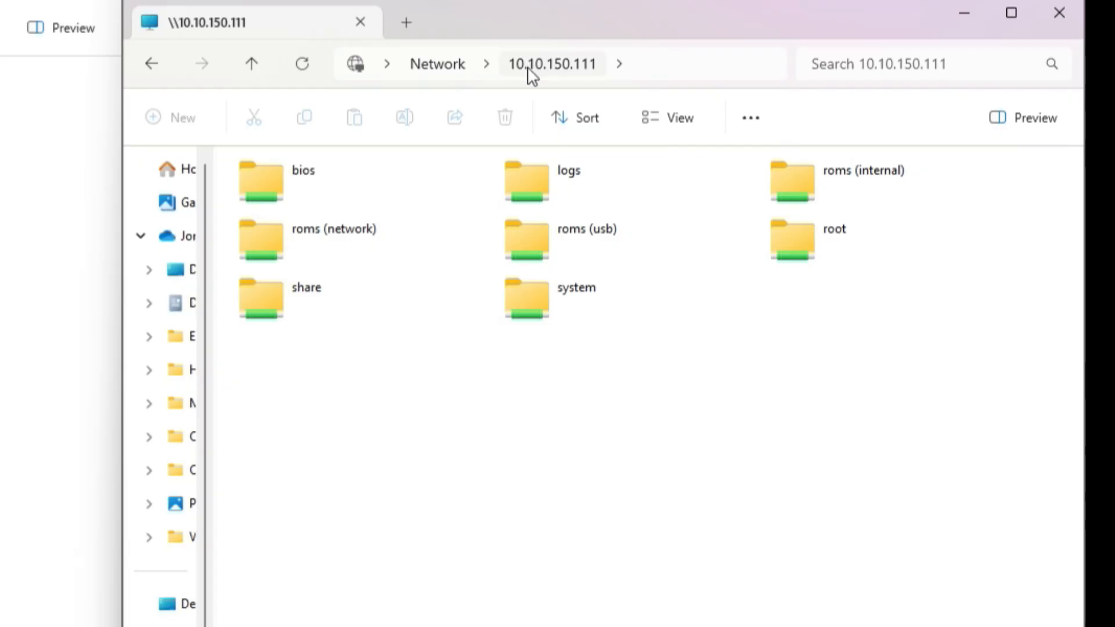
{"action": "mouse_move", "coordinate": [492, 191]}
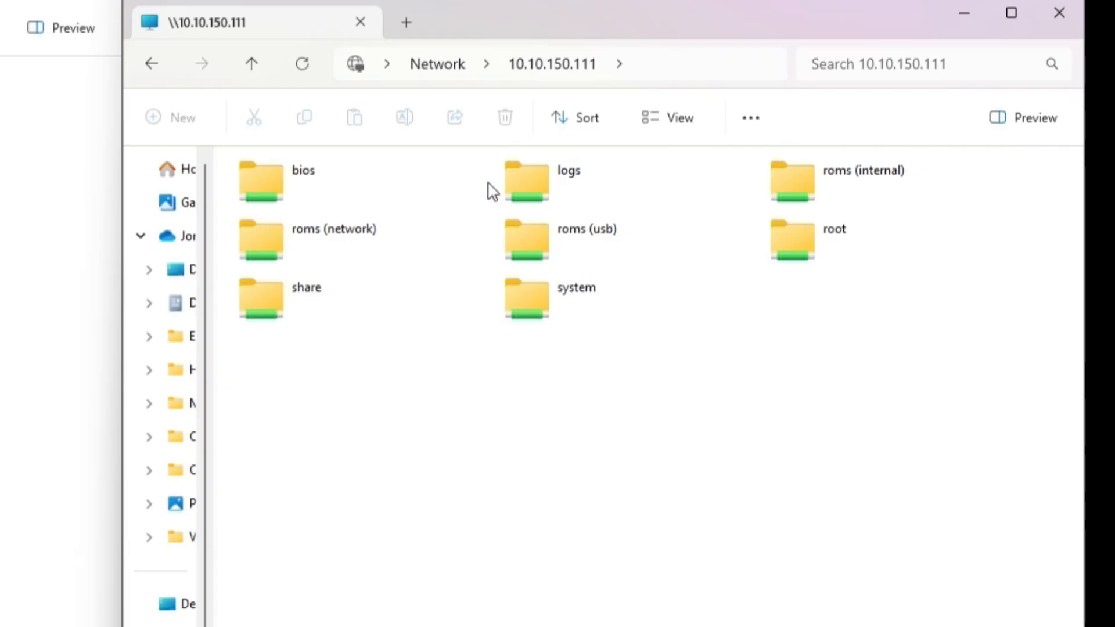
{"action": "left_click", "coordinate": [305, 299]}
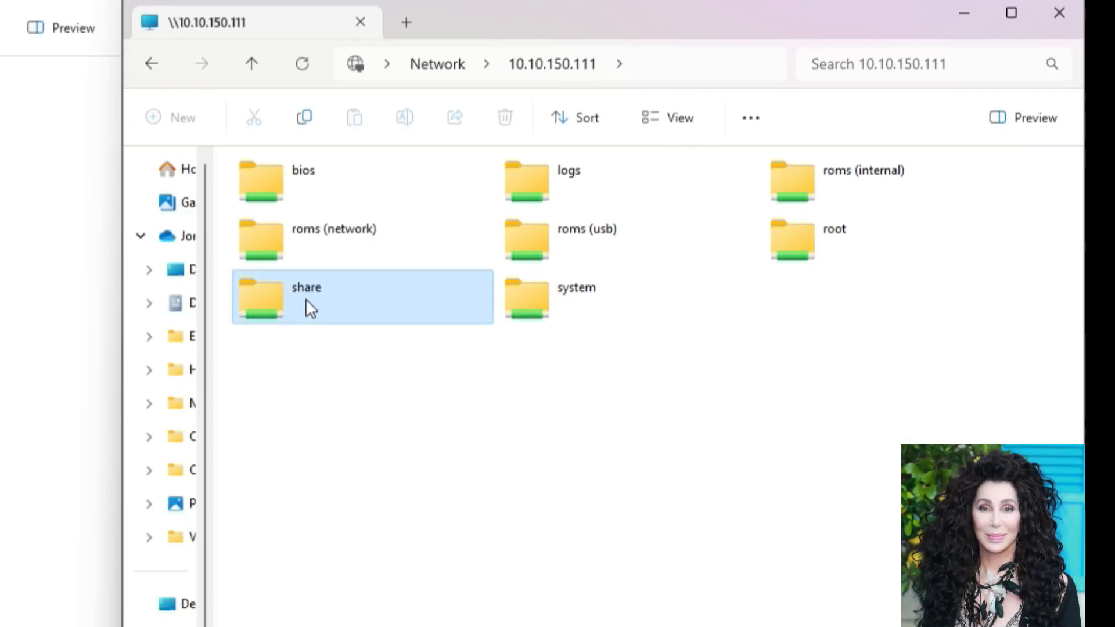
Step: Copy the local bios folder onto the Recalbox share
{"action": "double_click", "coordinate": [306, 297]}
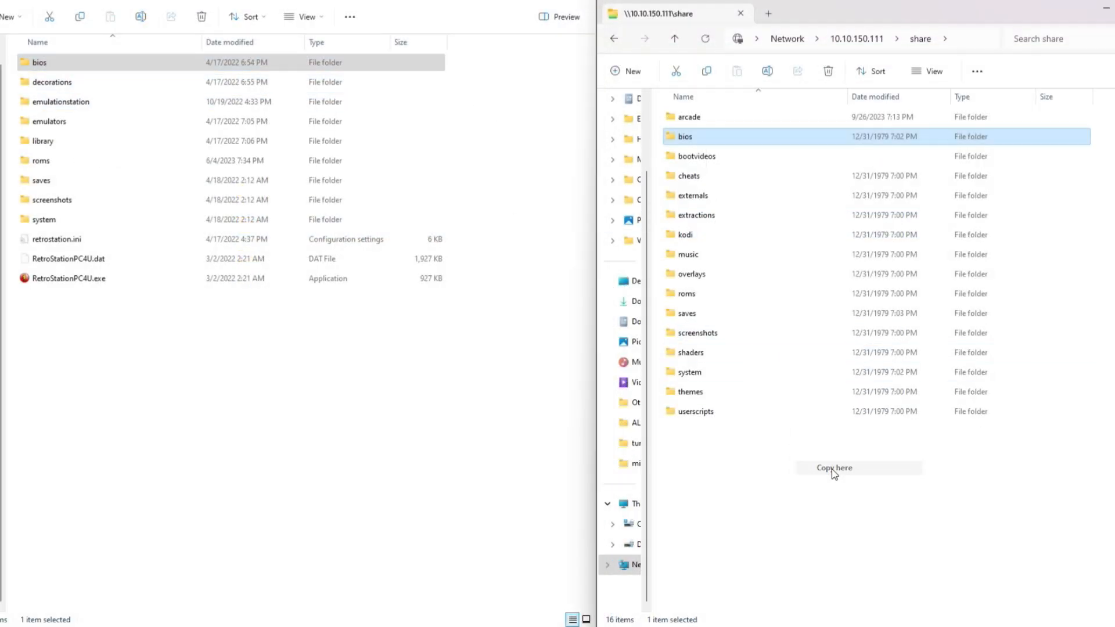
{"action": "left_click", "coordinate": [834, 467]}
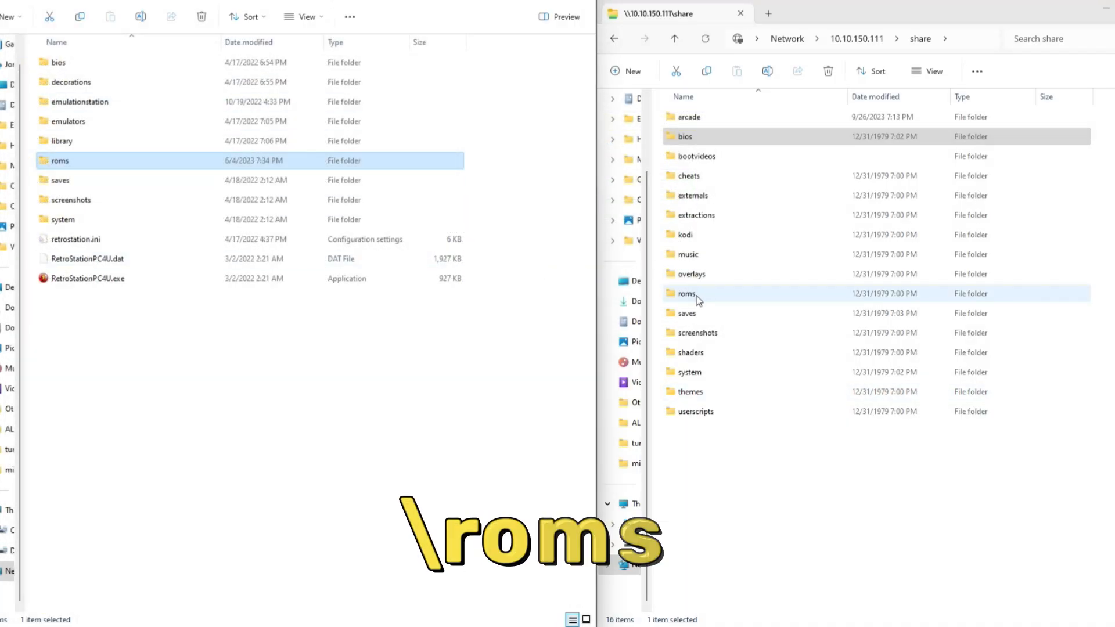
Step: Browse the share's roms folder and its system subfolders
{"action": "double_click", "coordinate": [687, 292]}
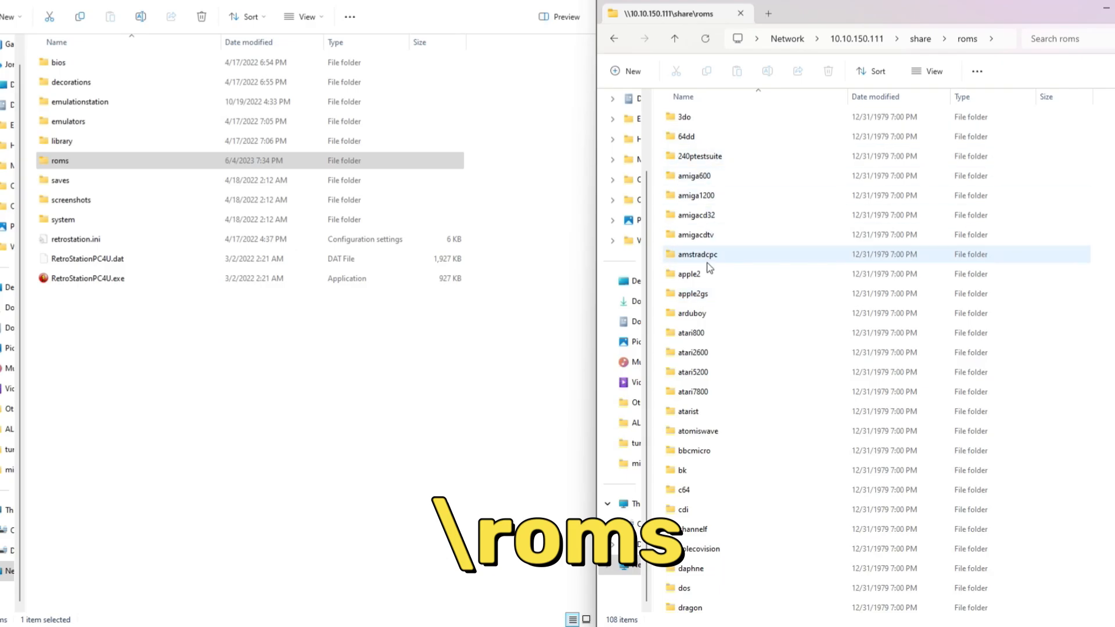
{"action": "scroll", "scroll_direction": "down", "scroll_amount": 3}
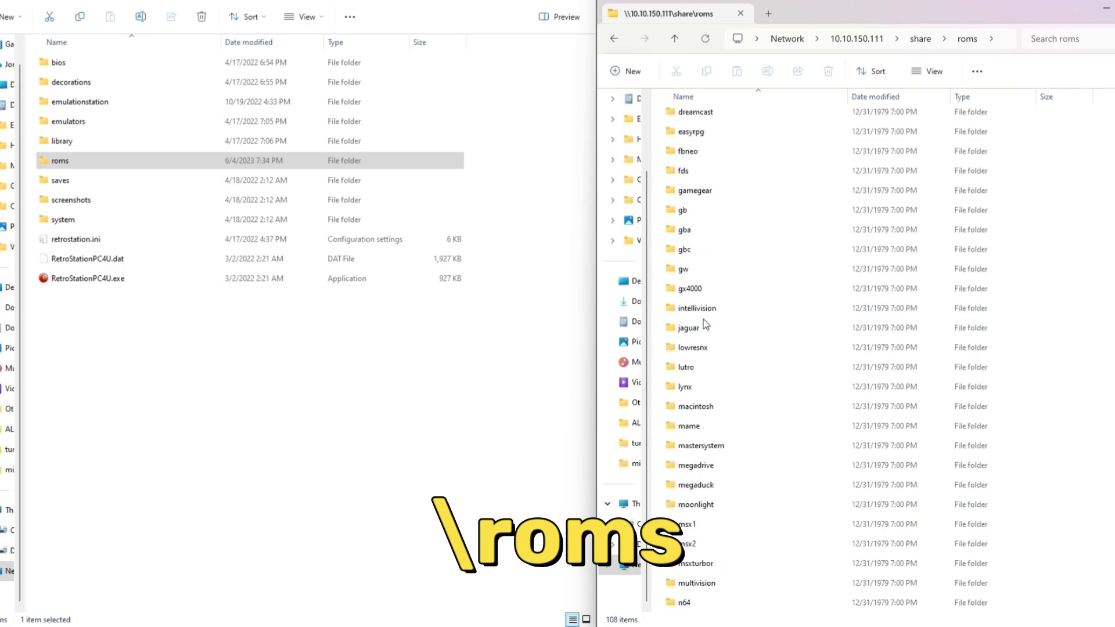
{"action": "key", "text": "ctrl+a"}
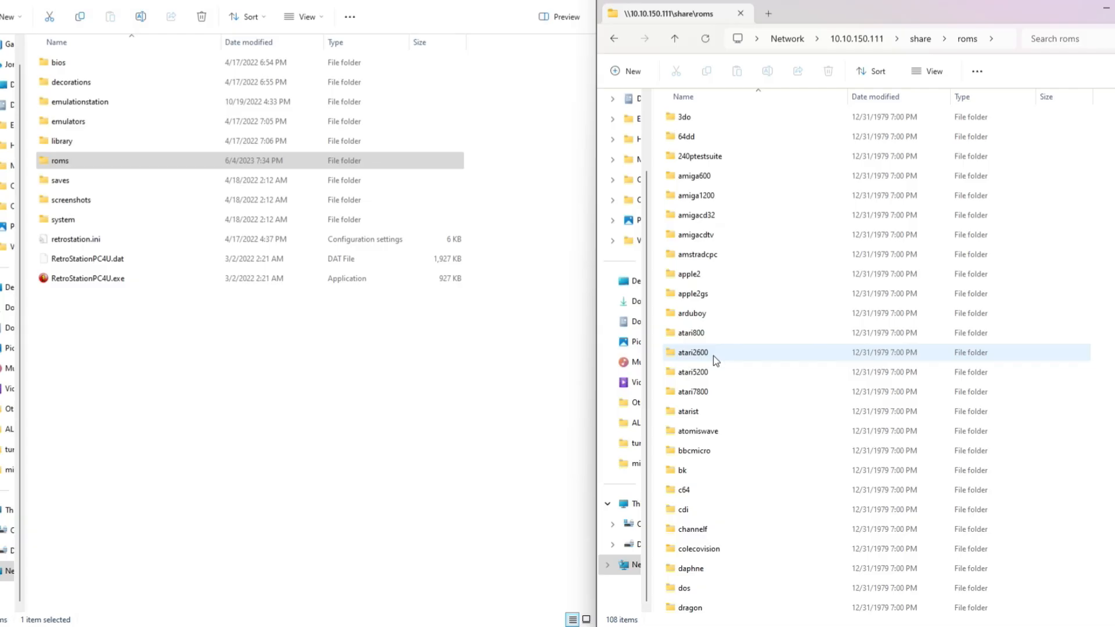
Step: Copy the selected .a26 game files into the share's atari2600 folder
{"action": "double_click", "coordinate": [692, 352]}
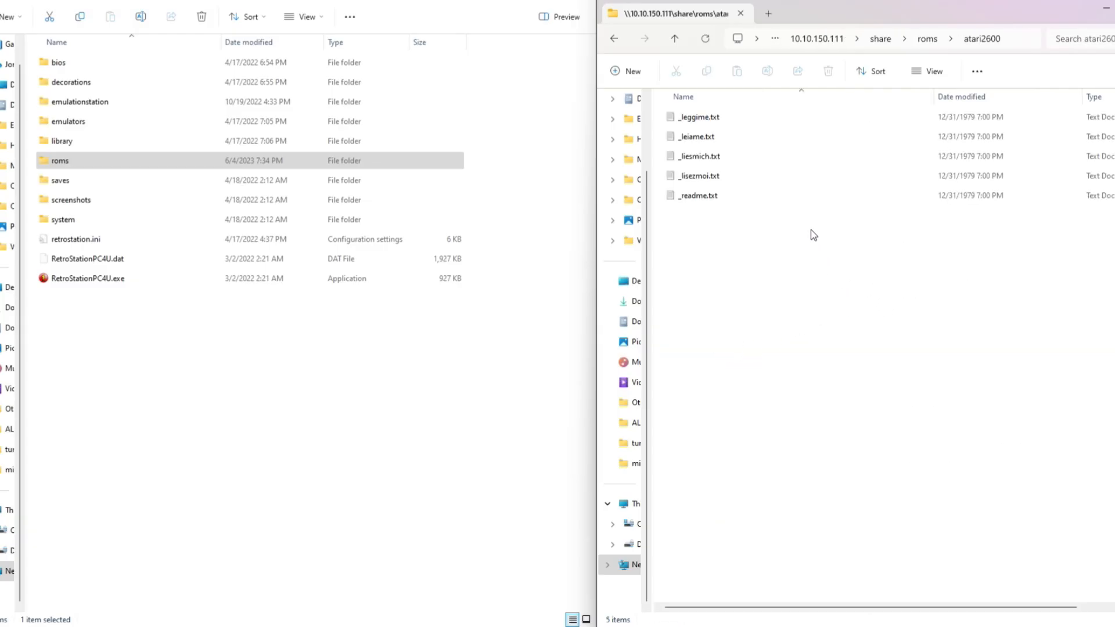
{"action": "mouse_move", "coordinate": [697, 195]}
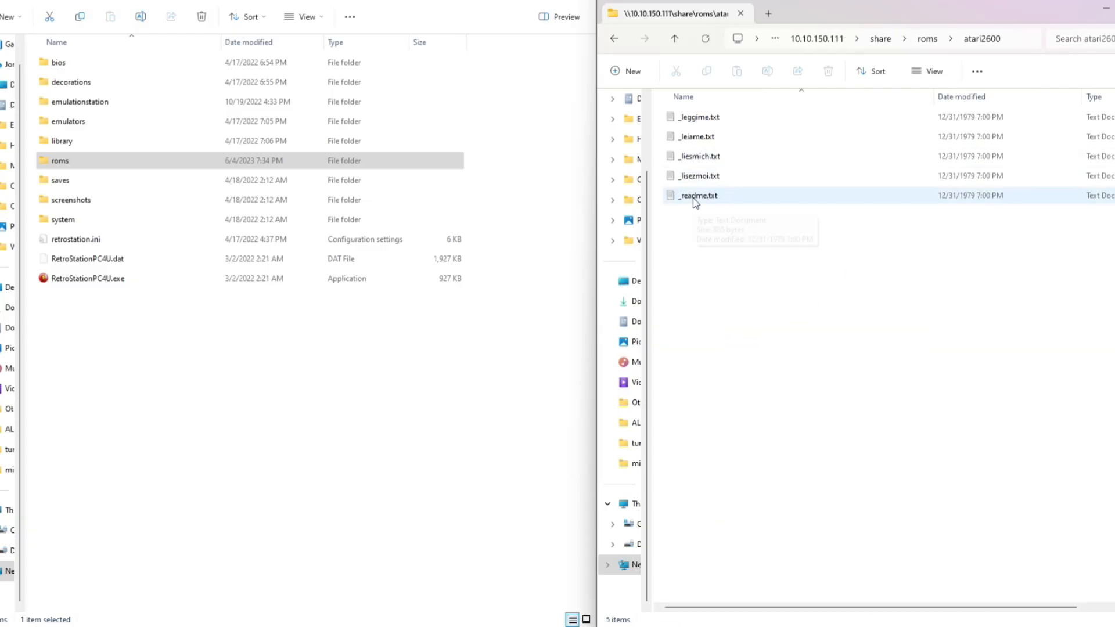
{"action": "double_click", "coordinate": [698, 195]}
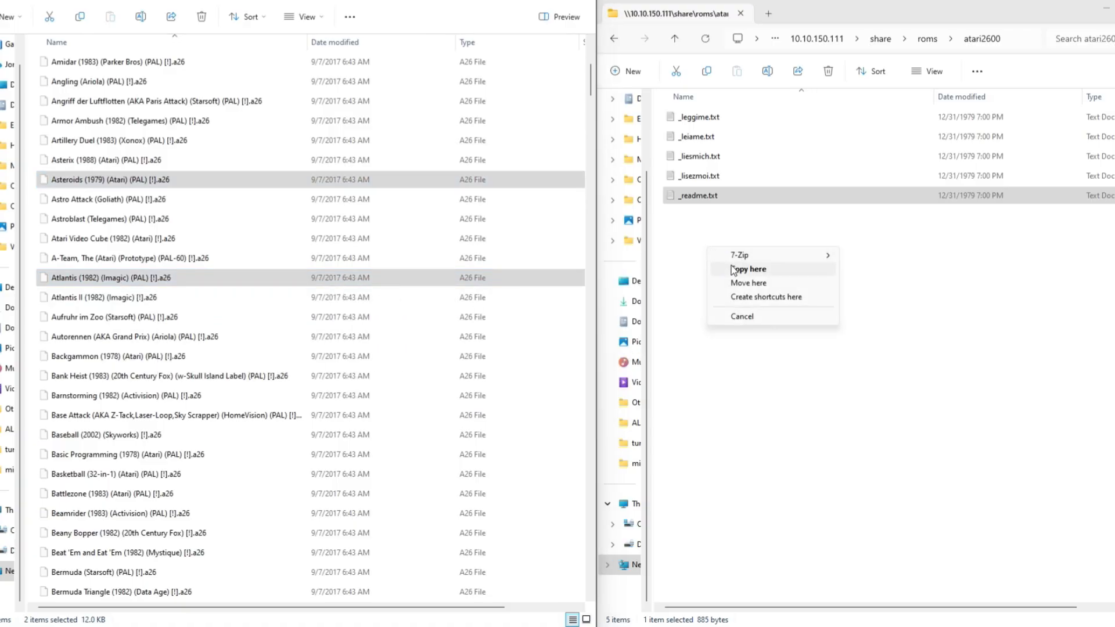
{"action": "left_click", "coordinate": [747, 268]}
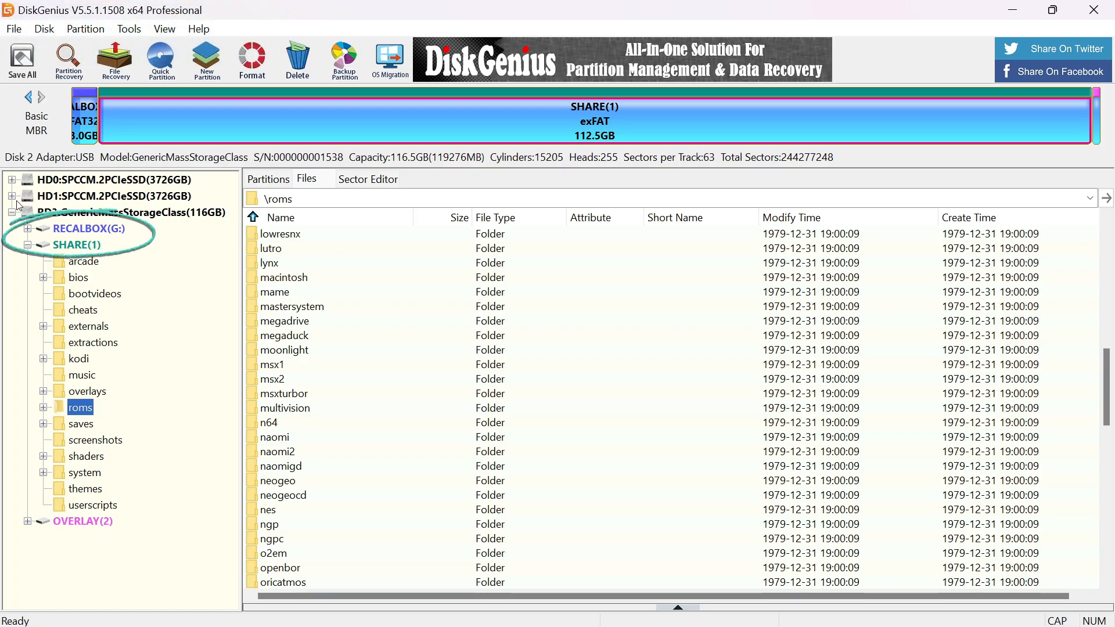
Step: Select the 116GB removable card and show its SHARE partition's folder tree
{"action": "left_click", "coordinate": [127, 212]}
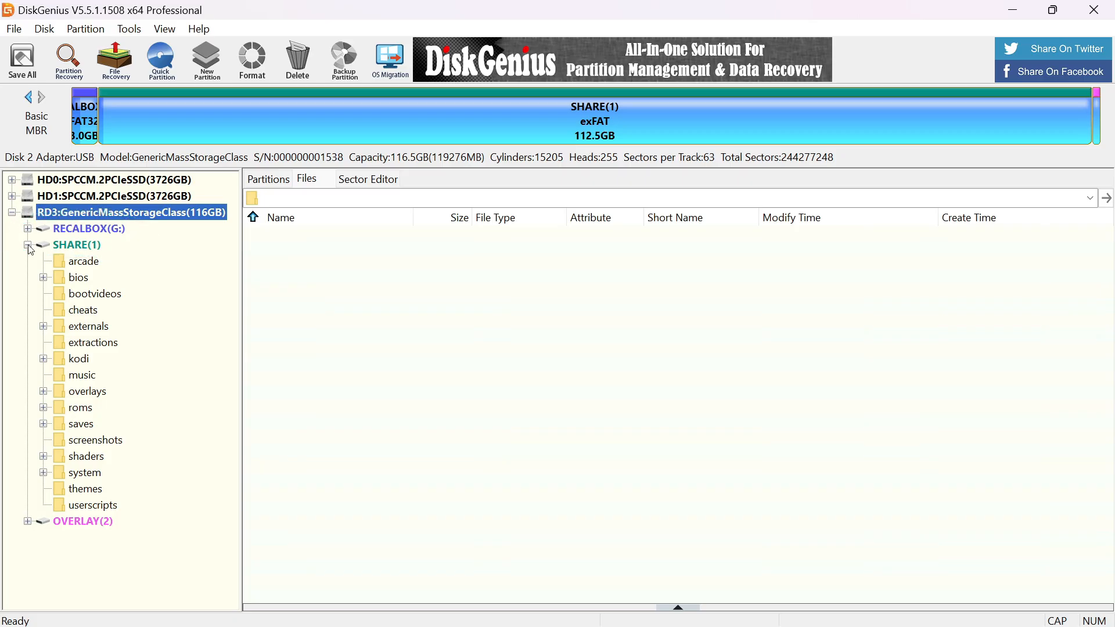
{"action": "left_click", "coordinate": [27, 245]}
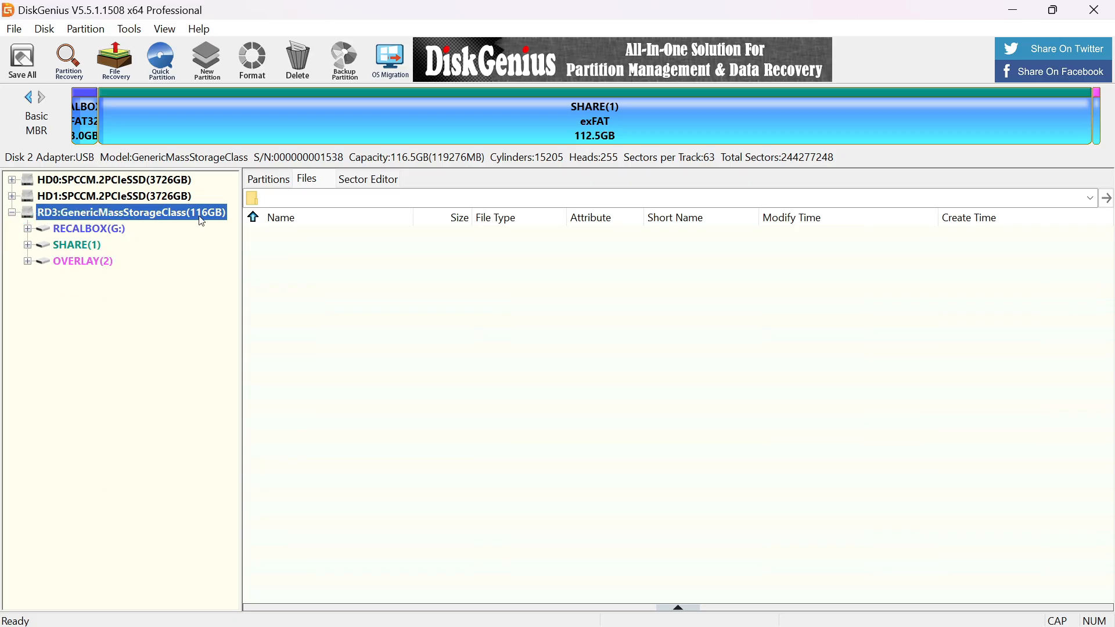
{"action": "left_click", "coordinate": [76, 245]}
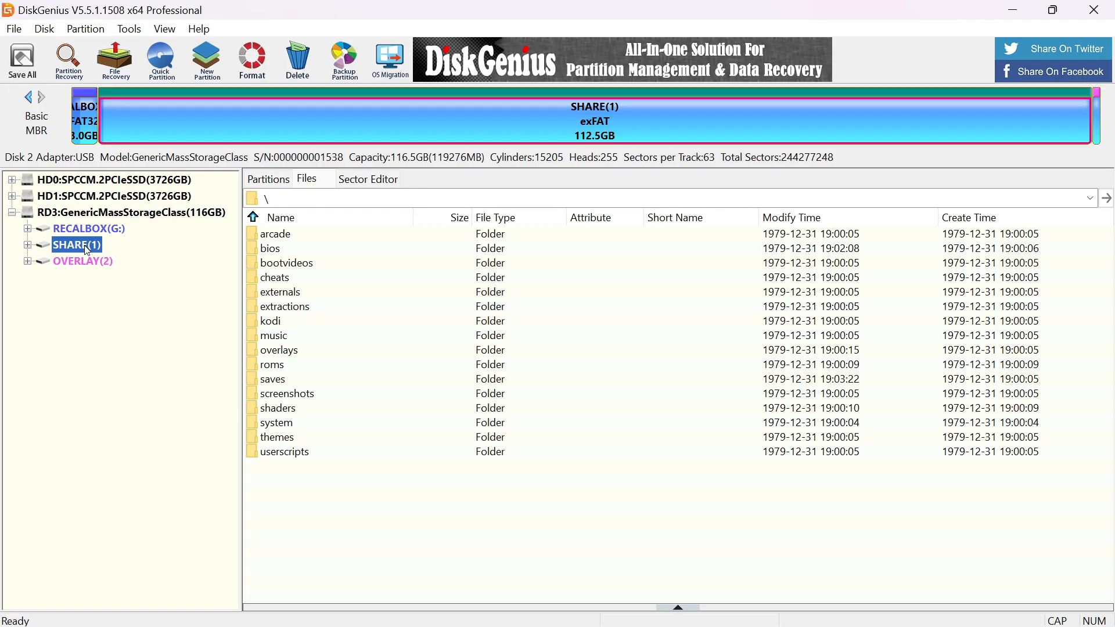
{"action": "mouse_move", "coordinate": [111, 254]}
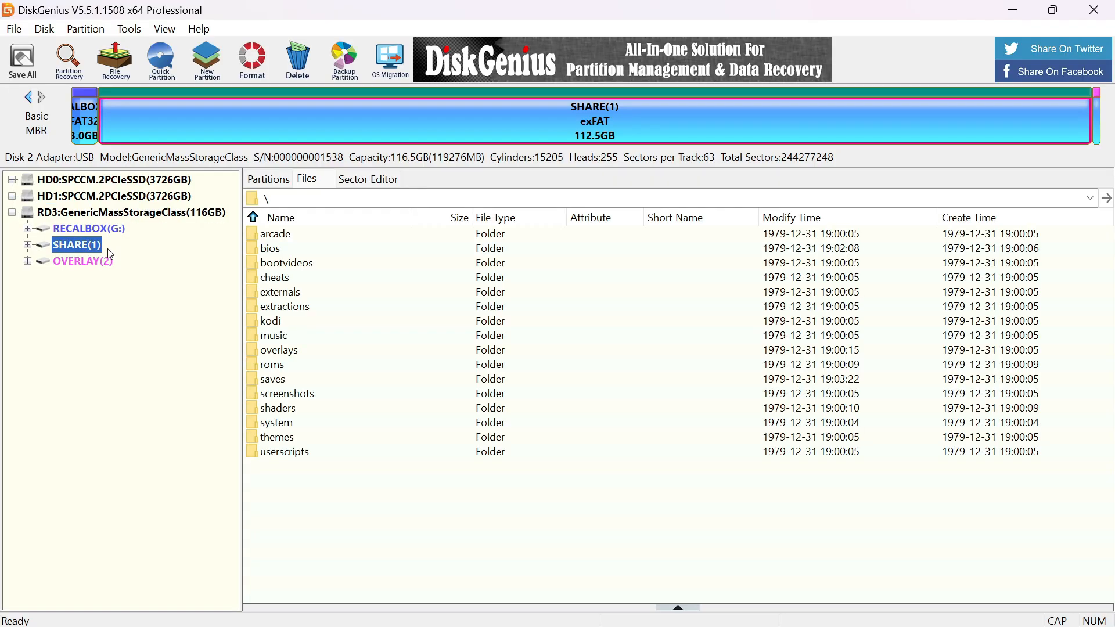
{"action": "left_click", "coordinate": [26, 245]}
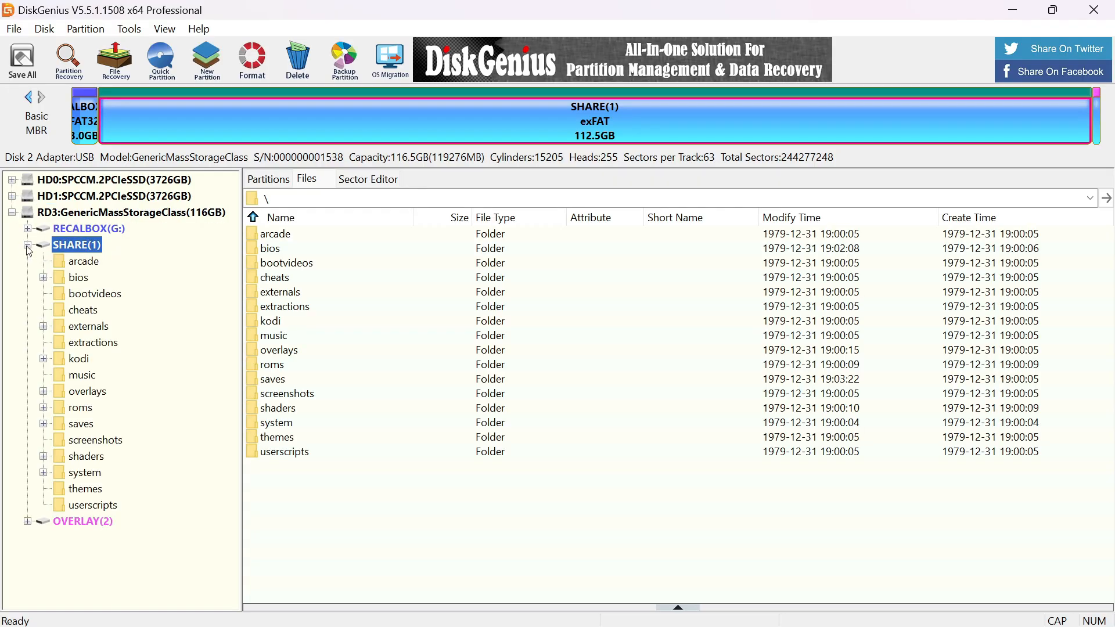
Step: Look through the SHARE partition's bios and roms folders in the Files tab
{"action": "double_click", "coordinate": [77, 277]}
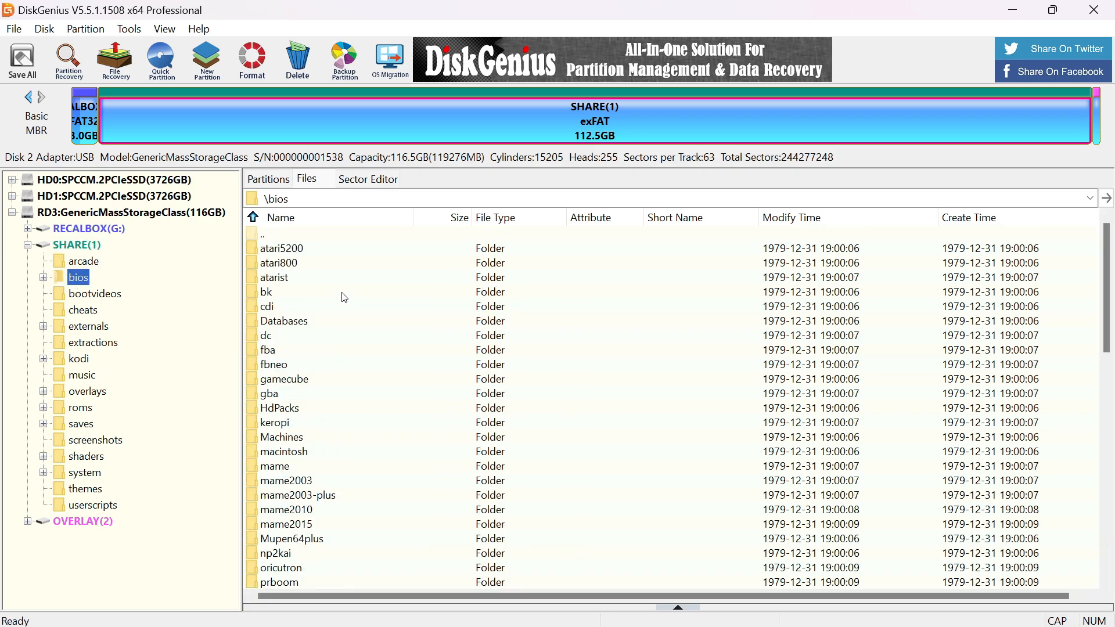
{"action": "scroll", "scroll_direction": "down", "scroll_amount": 3}
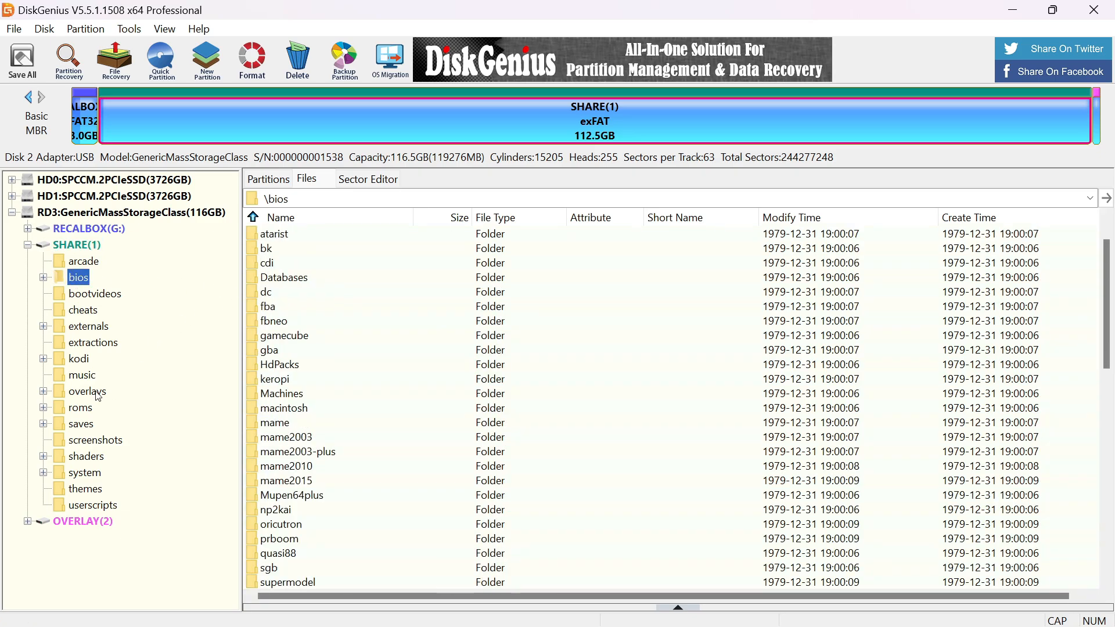
{"action": "left_click", "coordinate": [79, 407]}
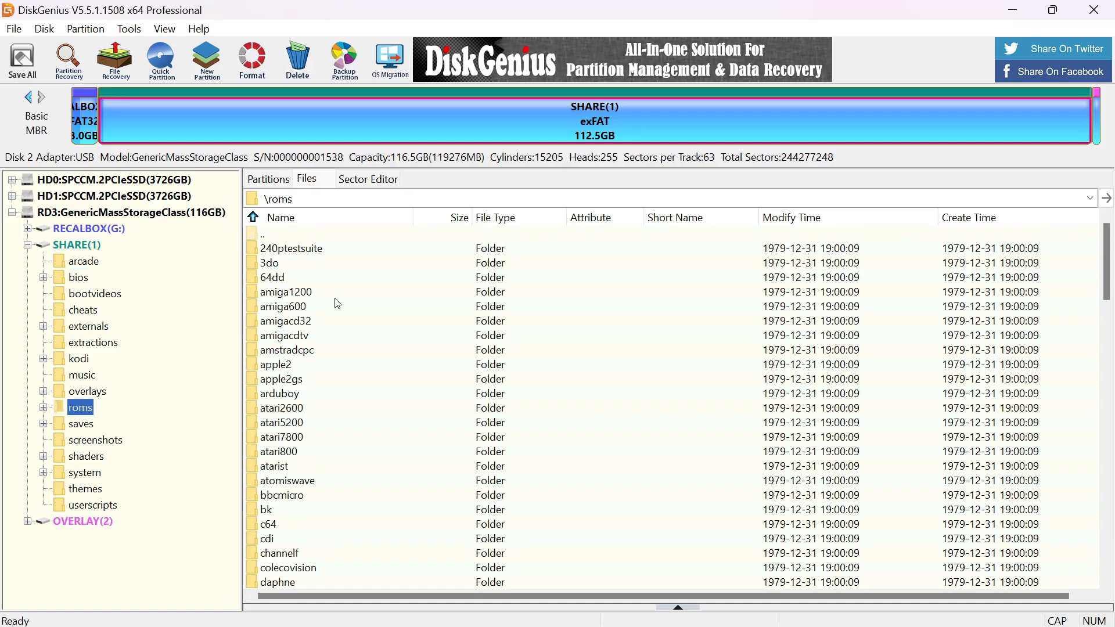
{"action": "scroll", "scroll_direction": "down", "scroll_amount": 3}
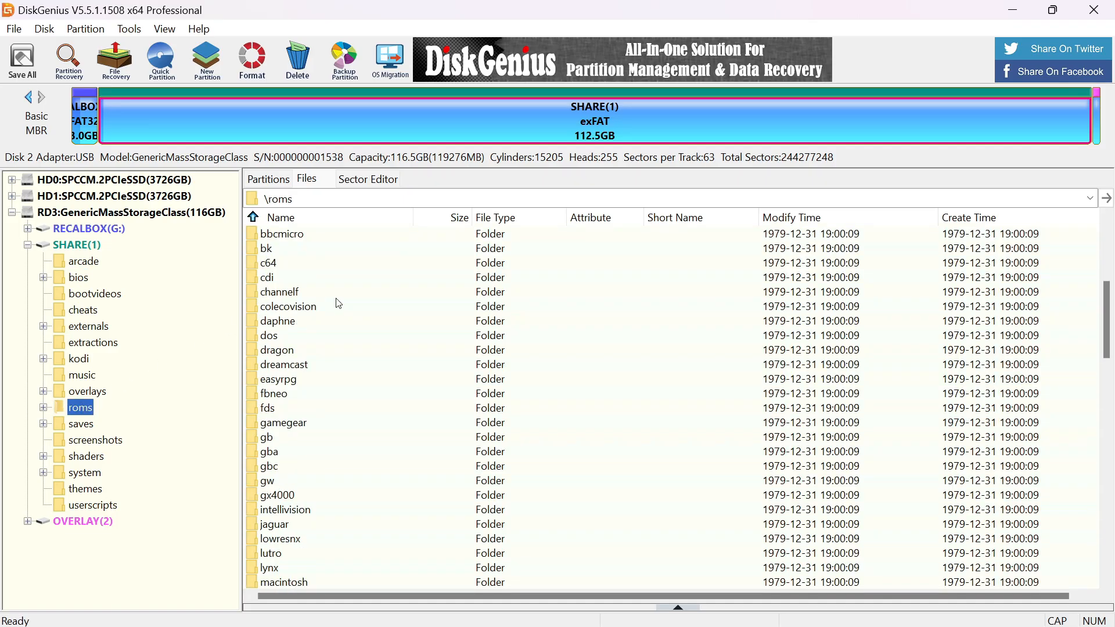
{"action": "scroll", "scroll_direction": "up", "scroll_amount": 3}
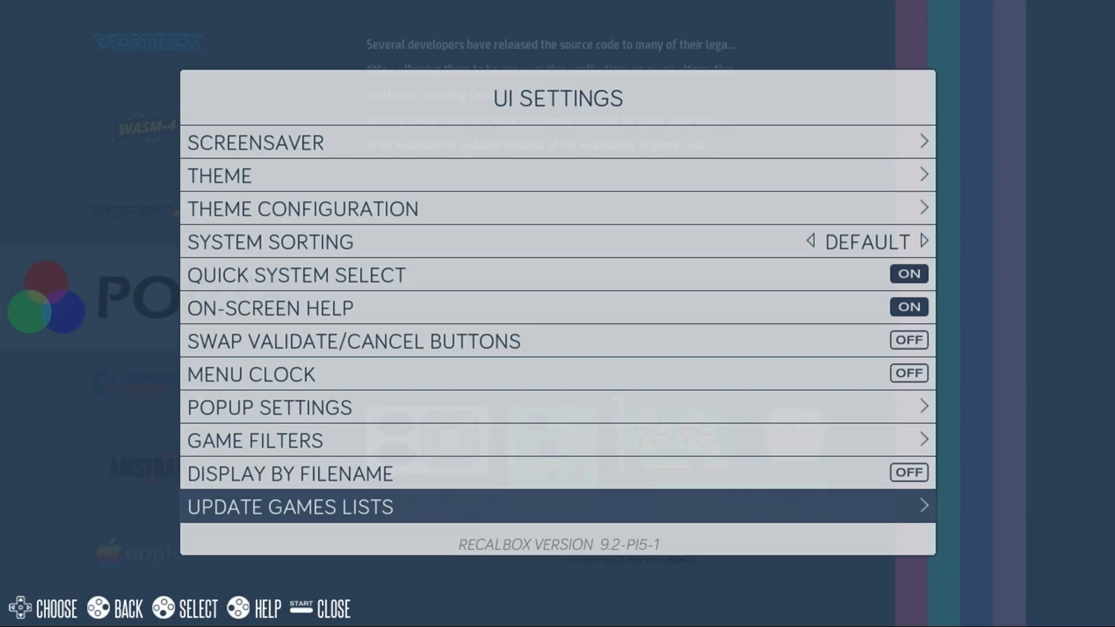
Step: Run Update Games Lists from UI Settings, confirm Yes, and return to the Main Menu
{"action": "left_click", "coordinate": [289, 507]}
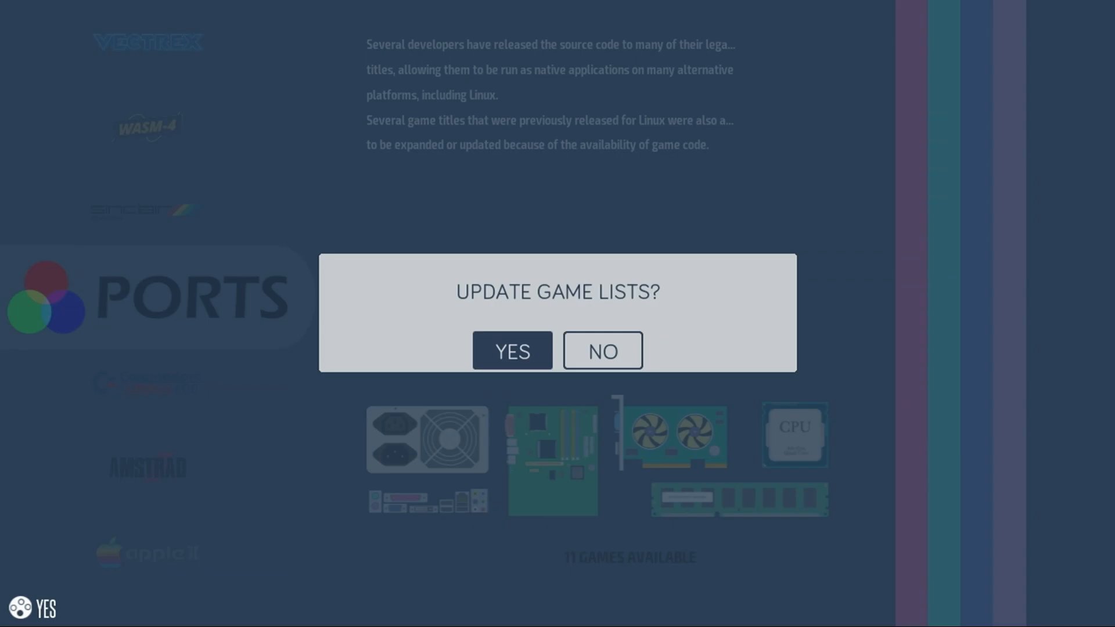
{"action": "left_click", "coordinate": [511, 351]}
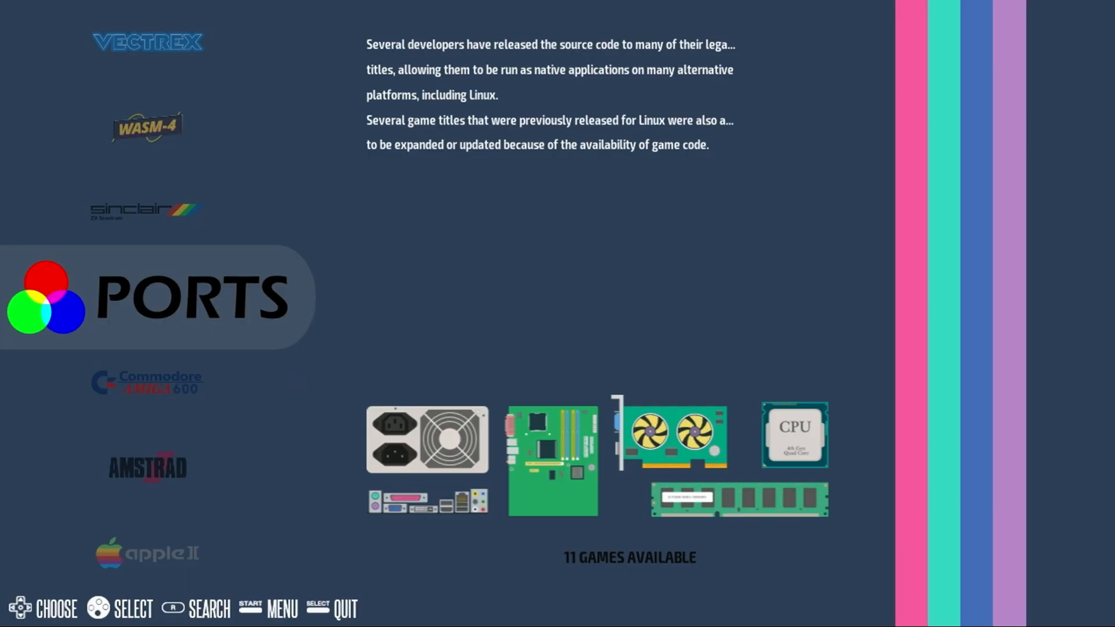
{"action": "key", "text": "start"}
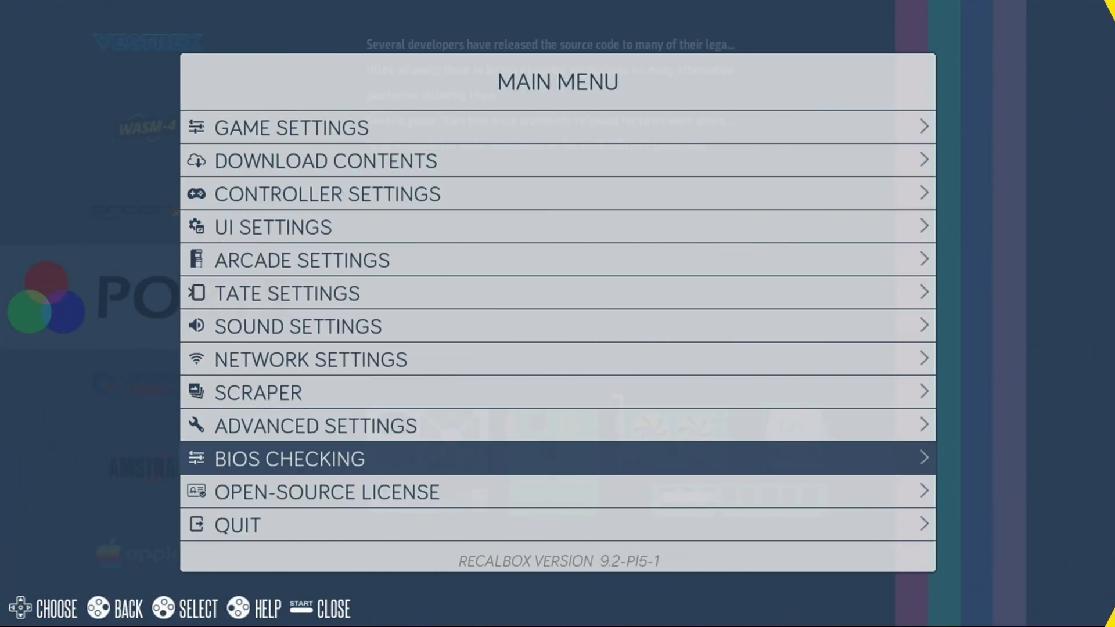
Step: View the BIOS Checking report (55 missing, 107 found) and scroll its per-system list
{"action": "left_click", "coordinate": [289, 459]}
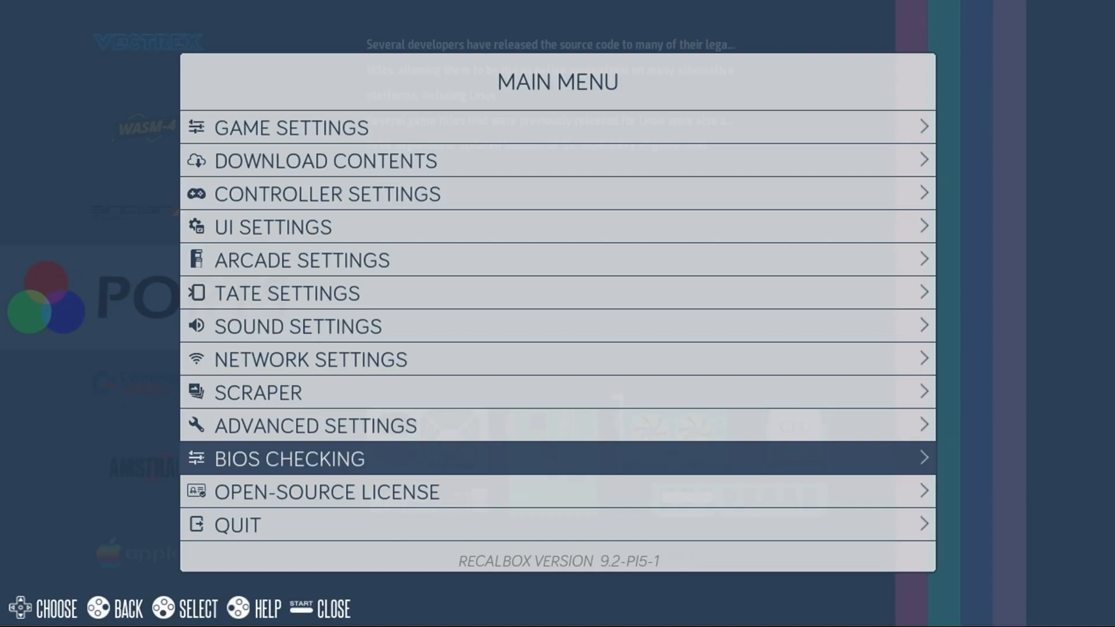
{"action": "left_click", "coordinate": [289, 459]}
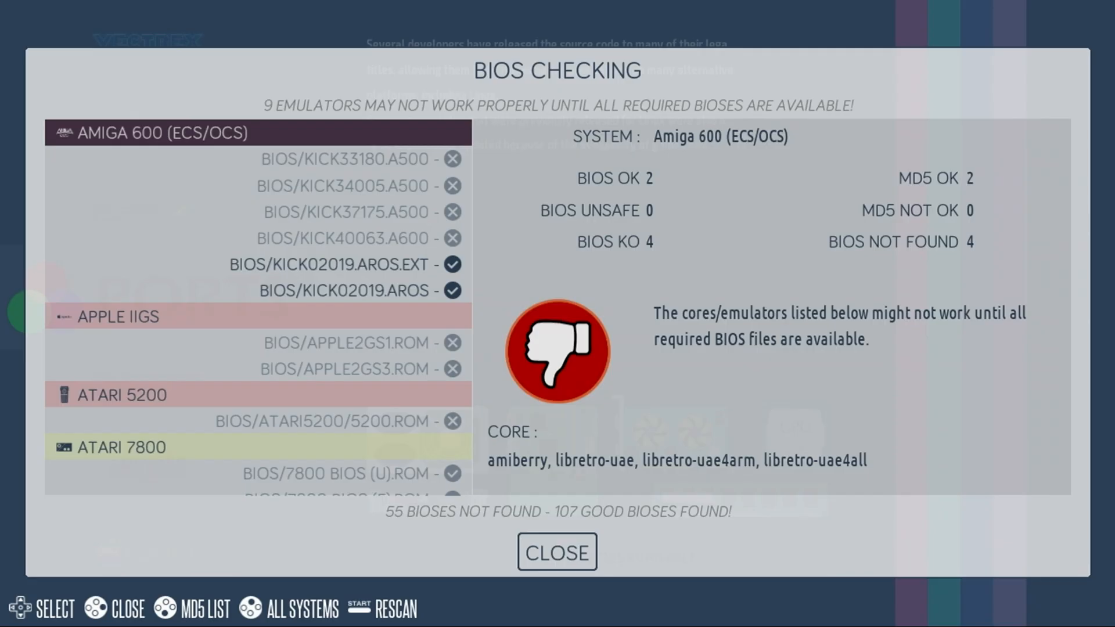
{"action": "scroll", "scroll_direction": "down", "scroll_amount": 3}
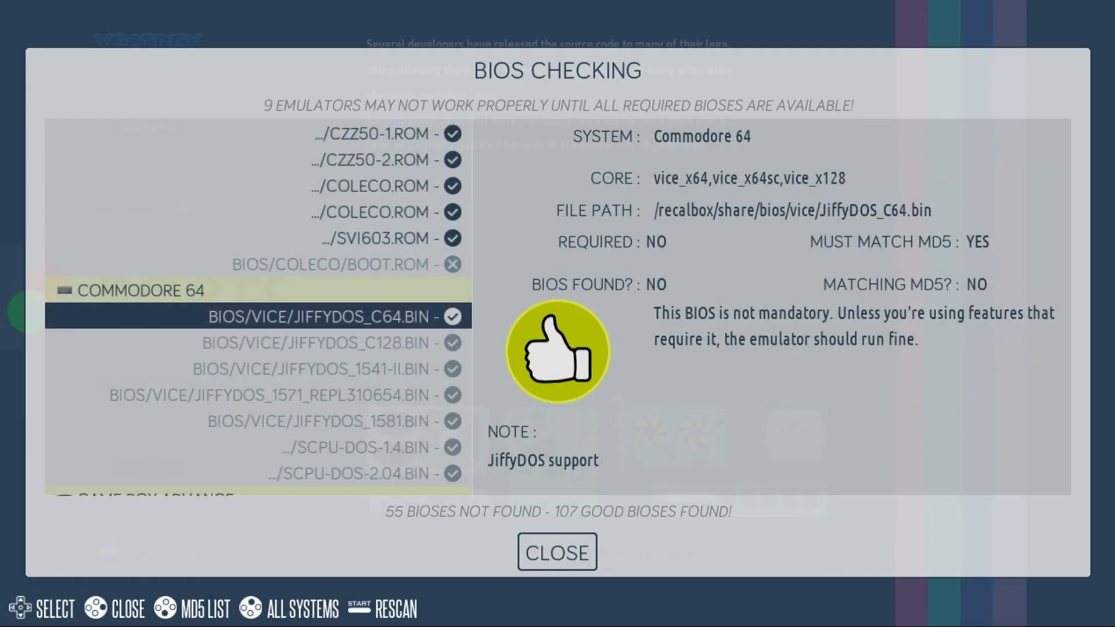
{"action": "scroll", "scroll_direction": "down", "scroll_amount": 3}
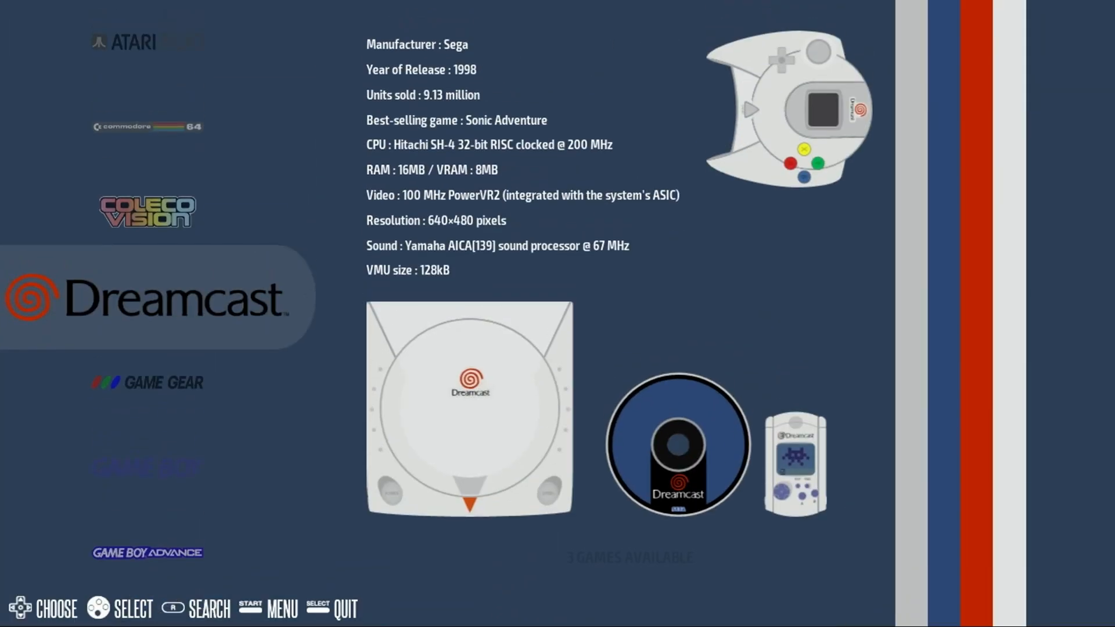
Step: Scrape Now for the Dreamcast system, updating all 3 games, and close the summary
{"action": "key", "text": "start"}
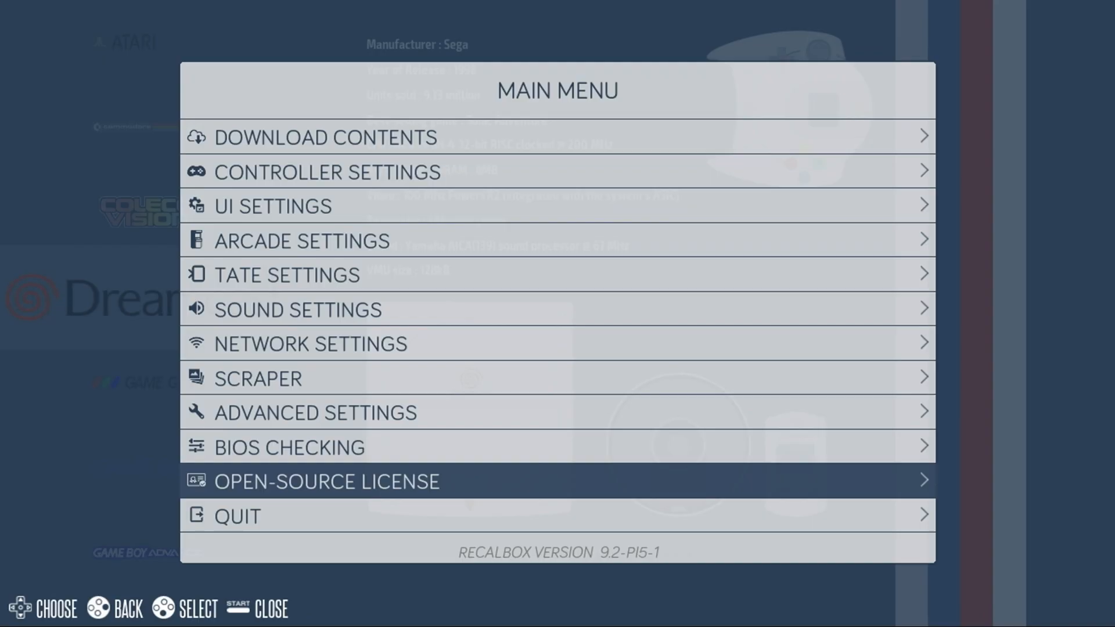
{"action": "left_click", "coordinate": [258, 379]}
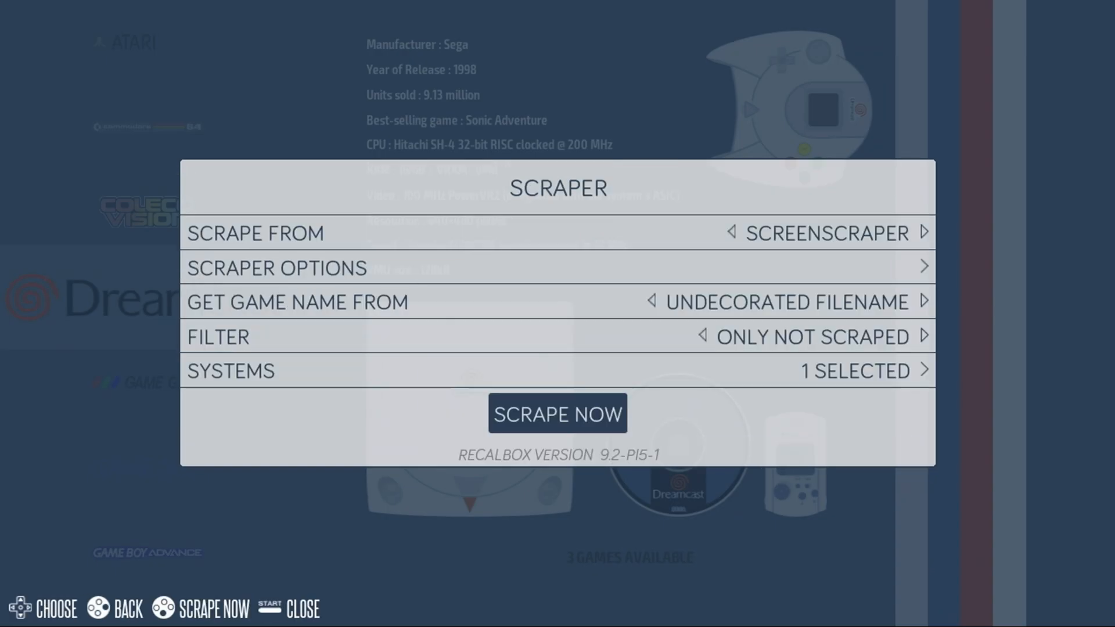
{"action": "left_click", "coordinate": [557, 414]}
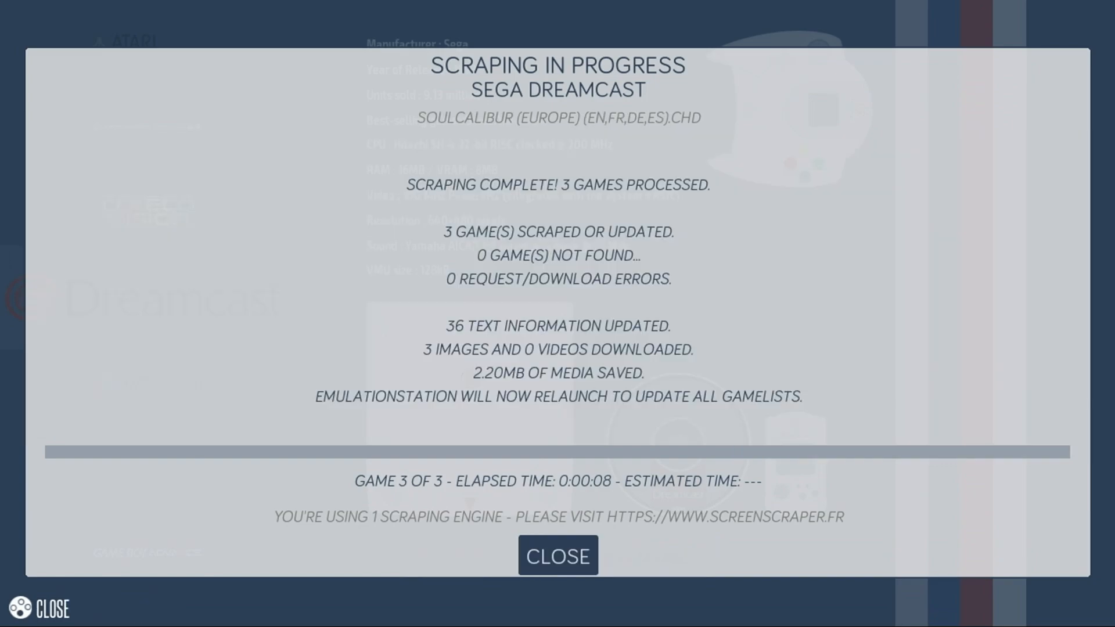
{"action": "left_click", "coordinate": [558, 555]}
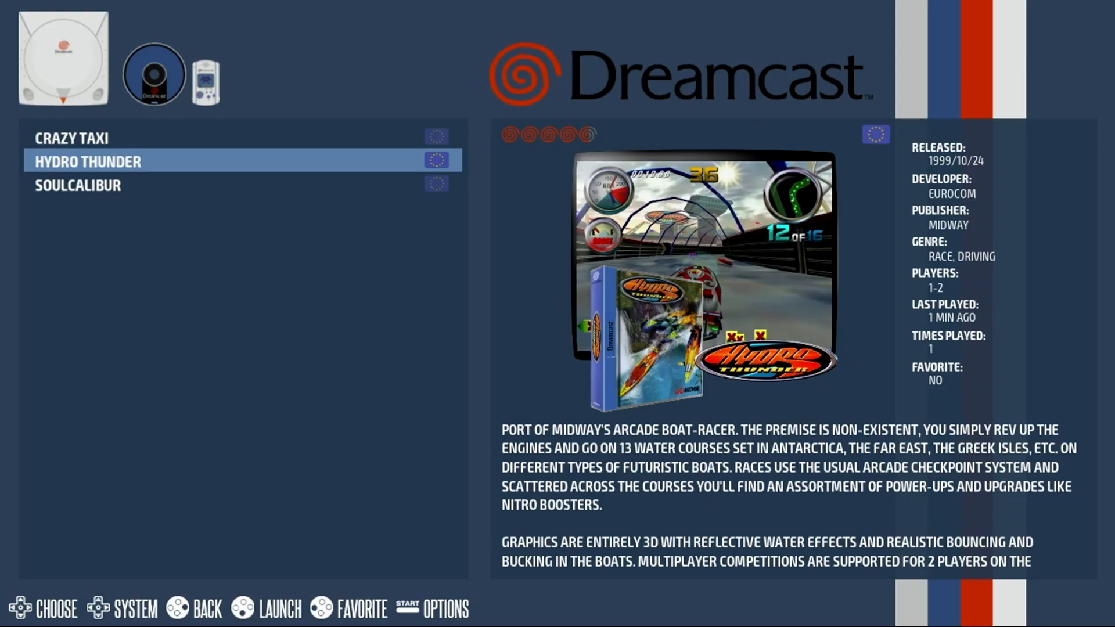
Step: Browse the Dreamcast game list with its scraped artwork and descriptions
{"action": "left_click", "coordinate": [281, 609]}
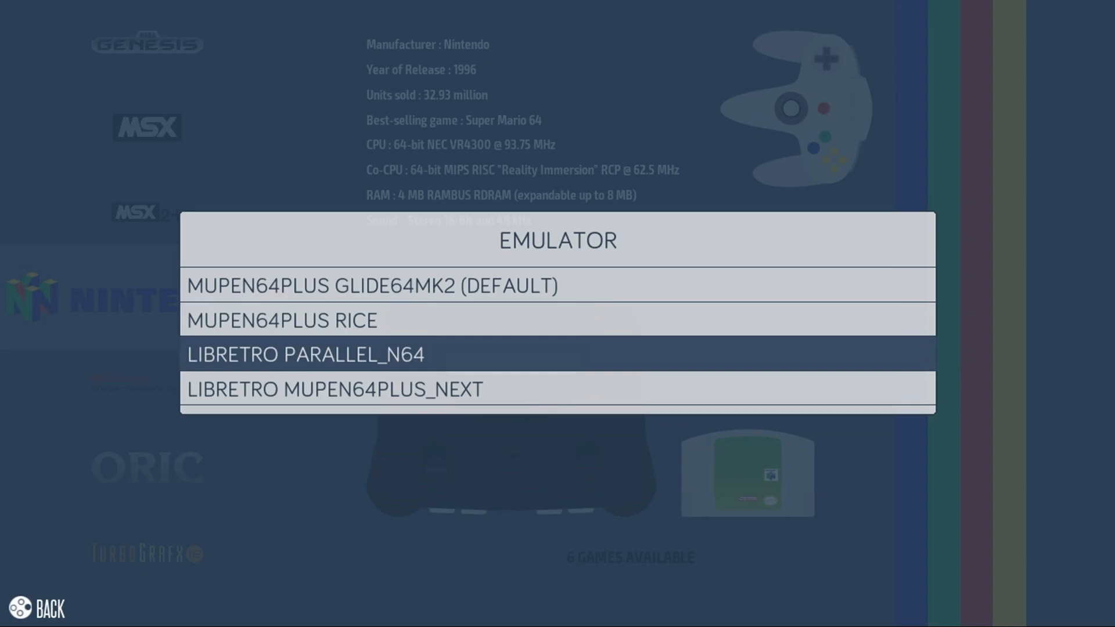
Step: Set the Nintendo 64 emulator to LIBRETRO PARALLEL_N64 with Shader Set None
{"action": "left_click", "coordinate": [306, 355]}
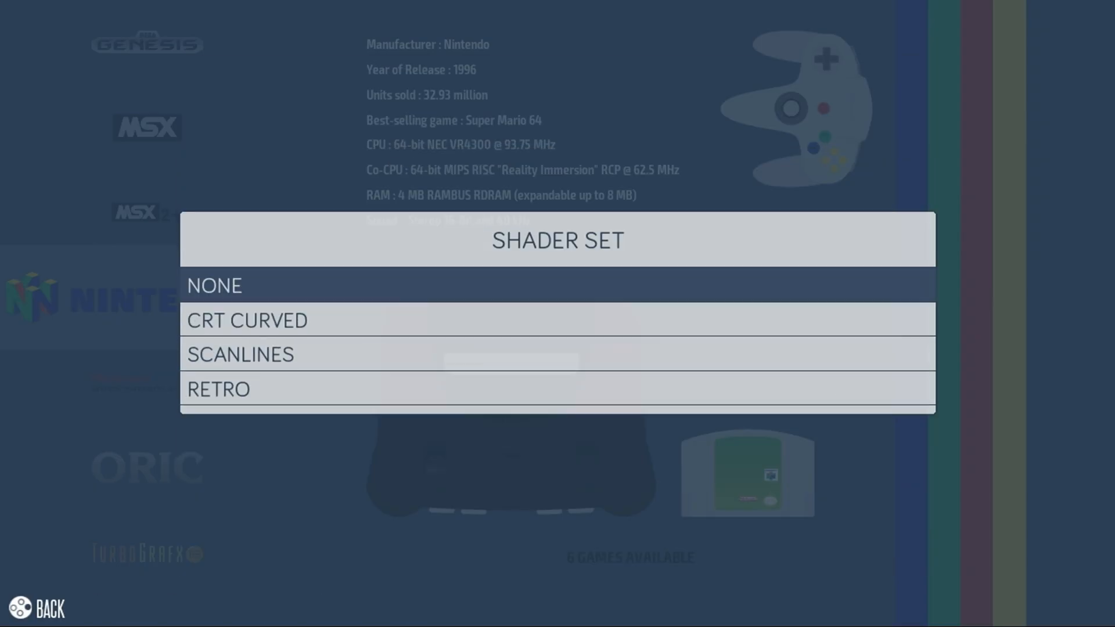
{"action": "left_click", "coordinate": [214, 286]}
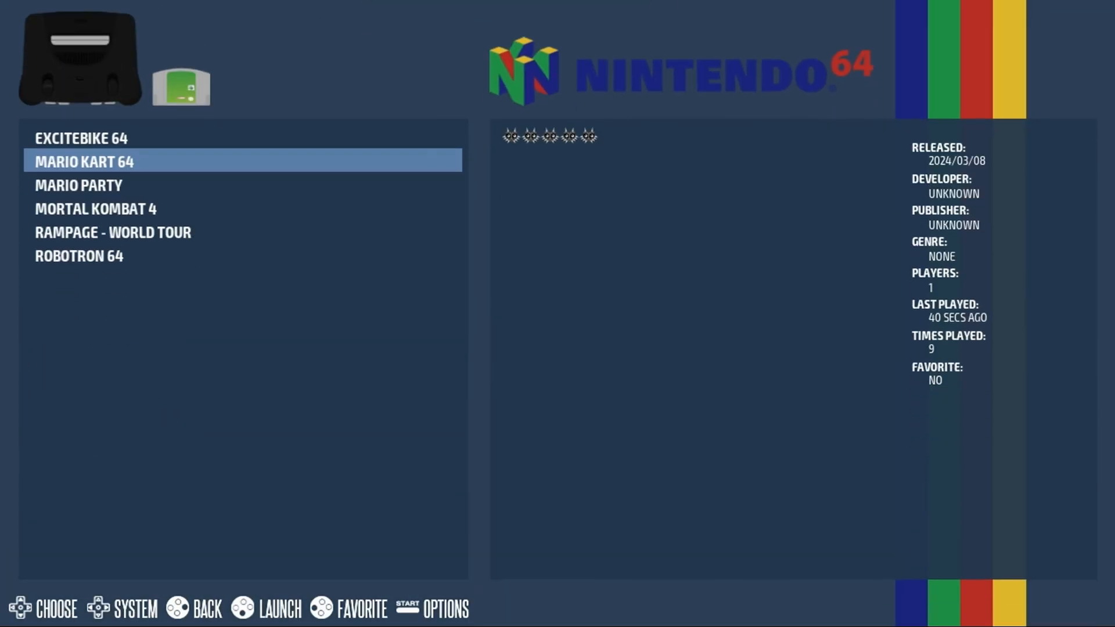
{"action": "left_click", "coordinate": [83, 162]}
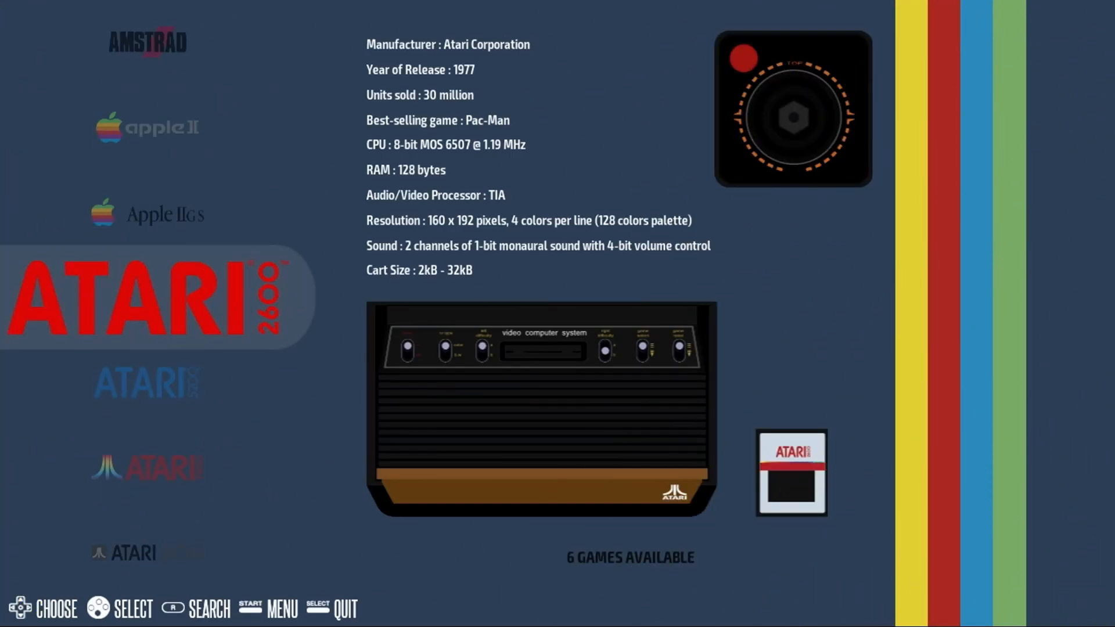
Step: Shut the system down via Main Menu, Quit, Shutdown System
{"action": "key", "text": "Start"}
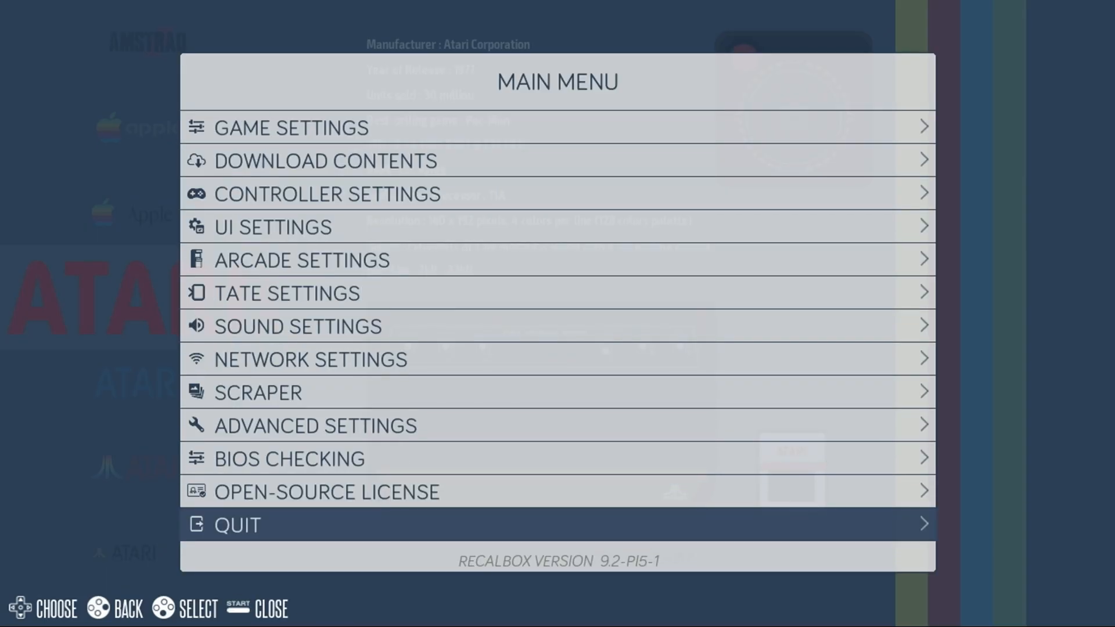
{"action": "left_click", "coordinate": [237, 525]}
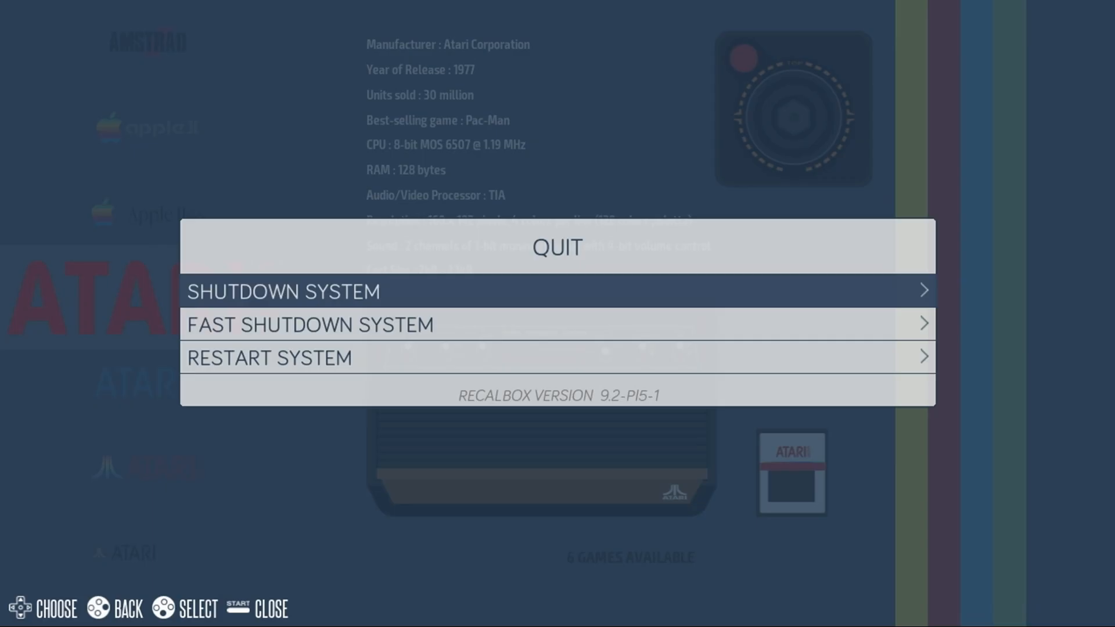
{"action": "left_click", "coordinate": [283, 291]}
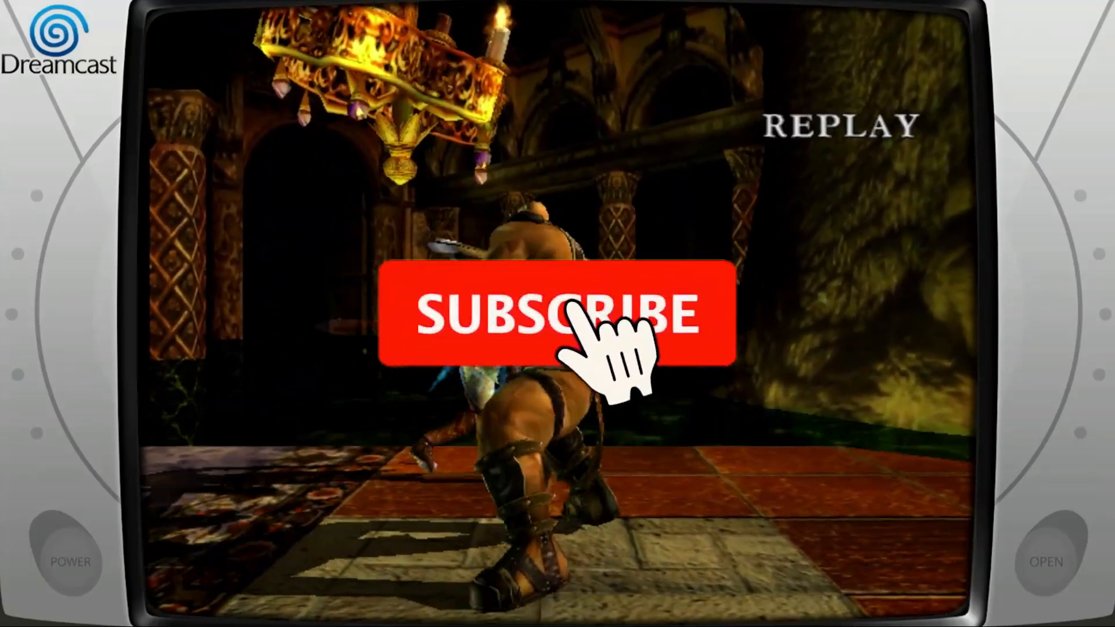
{"action": "left_click", "coordinate": [558, 315]}
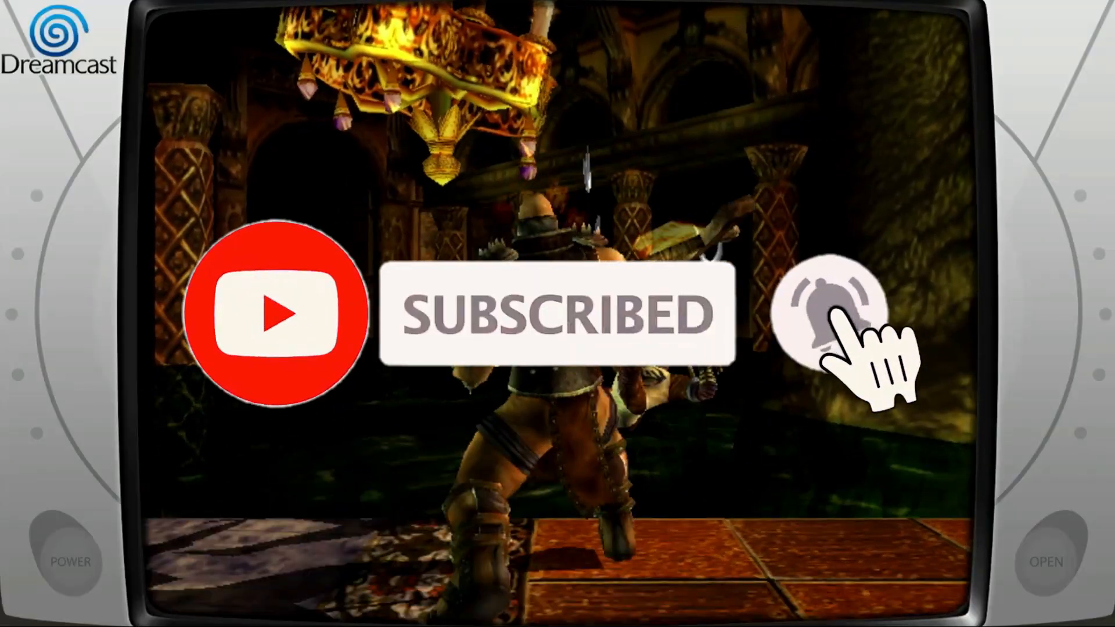